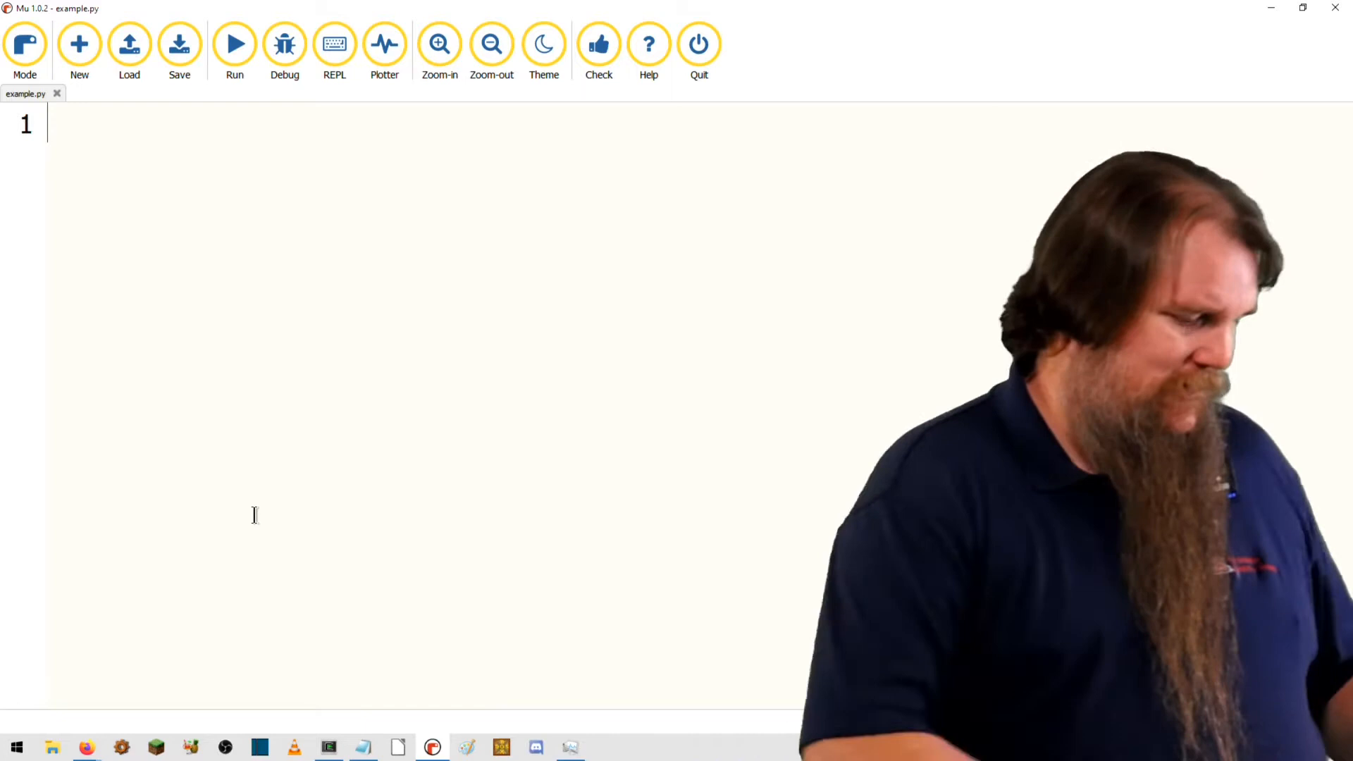
Write x = input() followed by print(len(x)) in example.py
{"action": "type", "text": "x = input("}
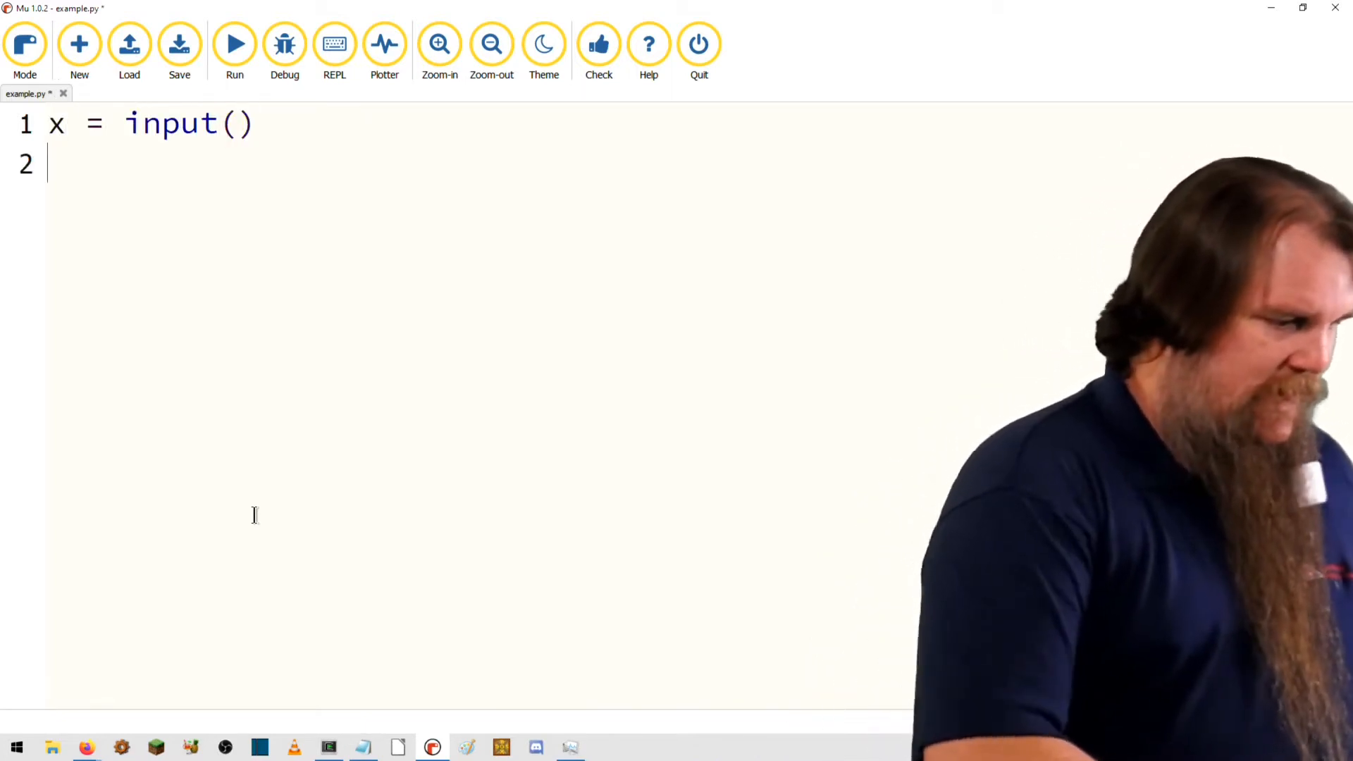
{"action": "type", "text": "print(len(x"}
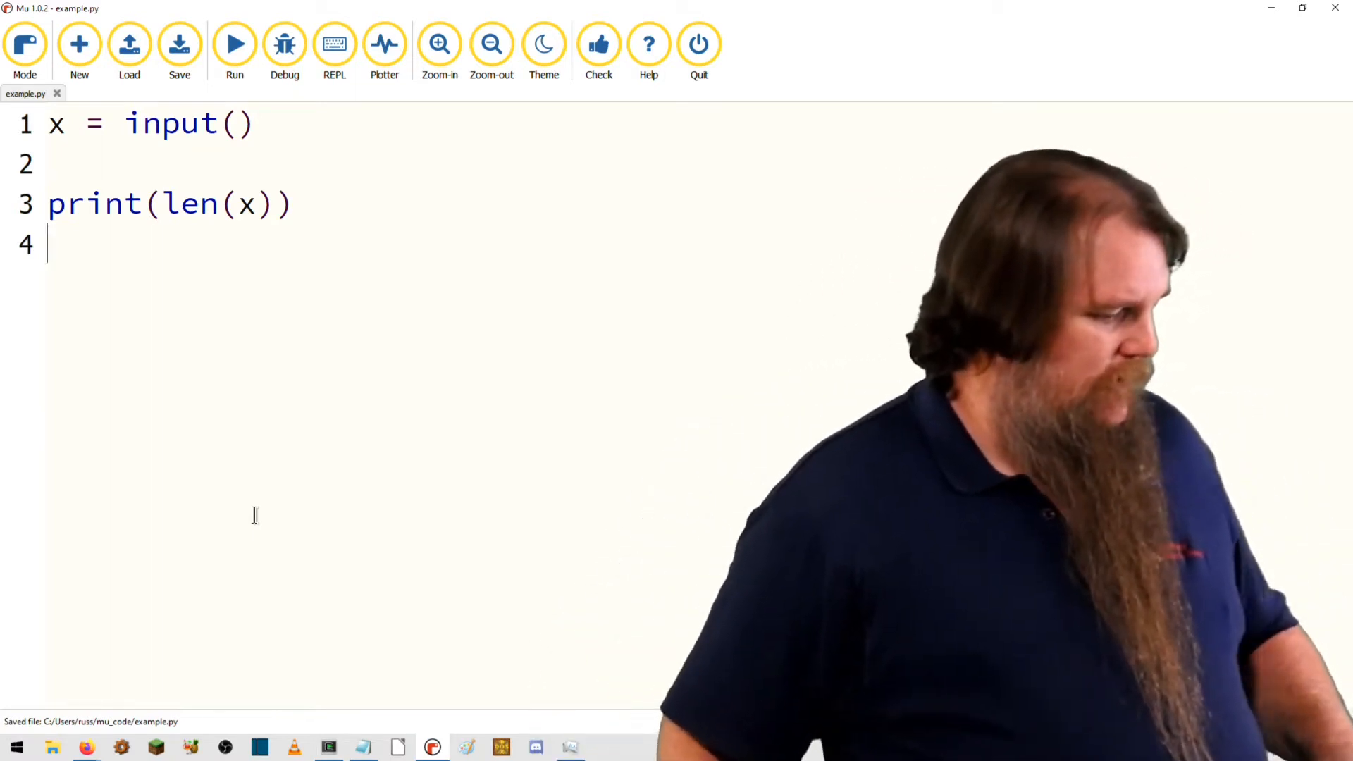
Run the script and enter asdf padded with spaces, printing length 131
{"action": "left_click", "coordinate": [235, 44]}
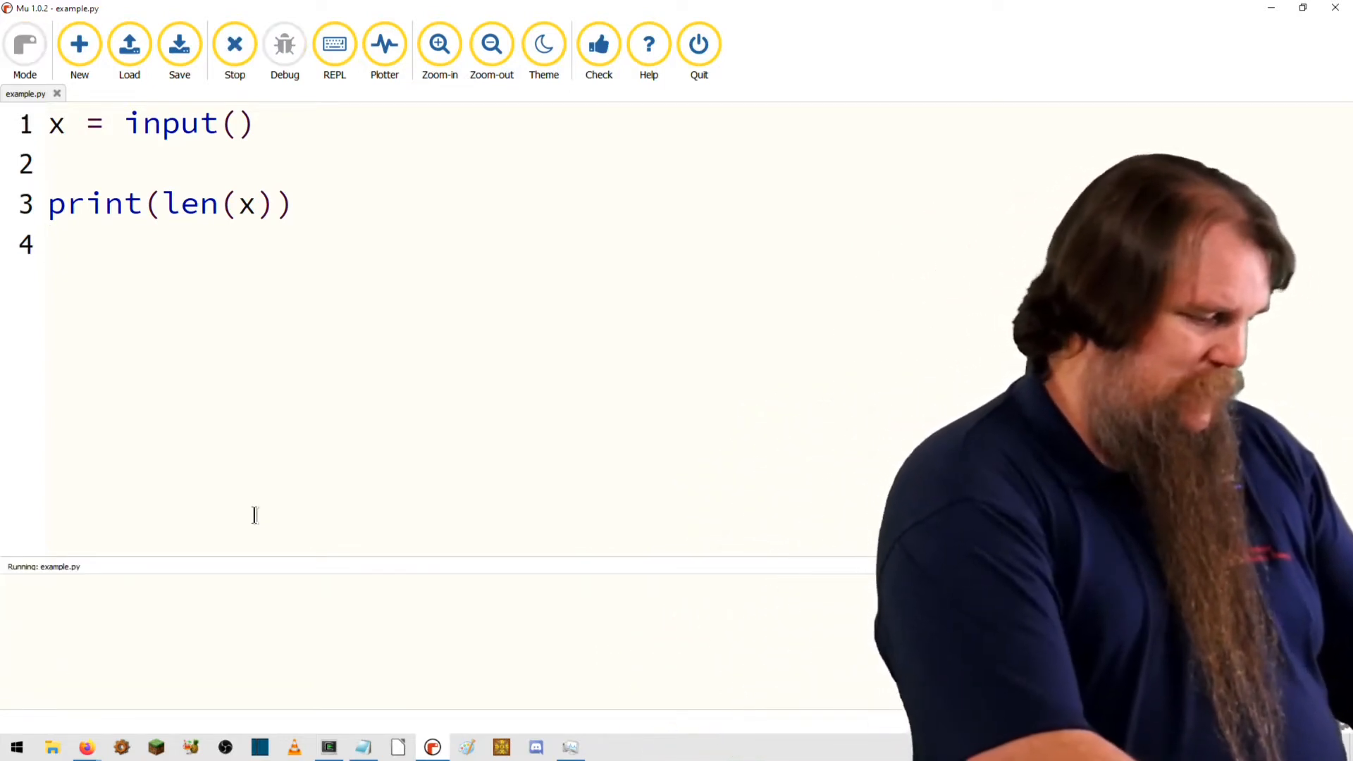
{"action": "type", "text": "asdf"}
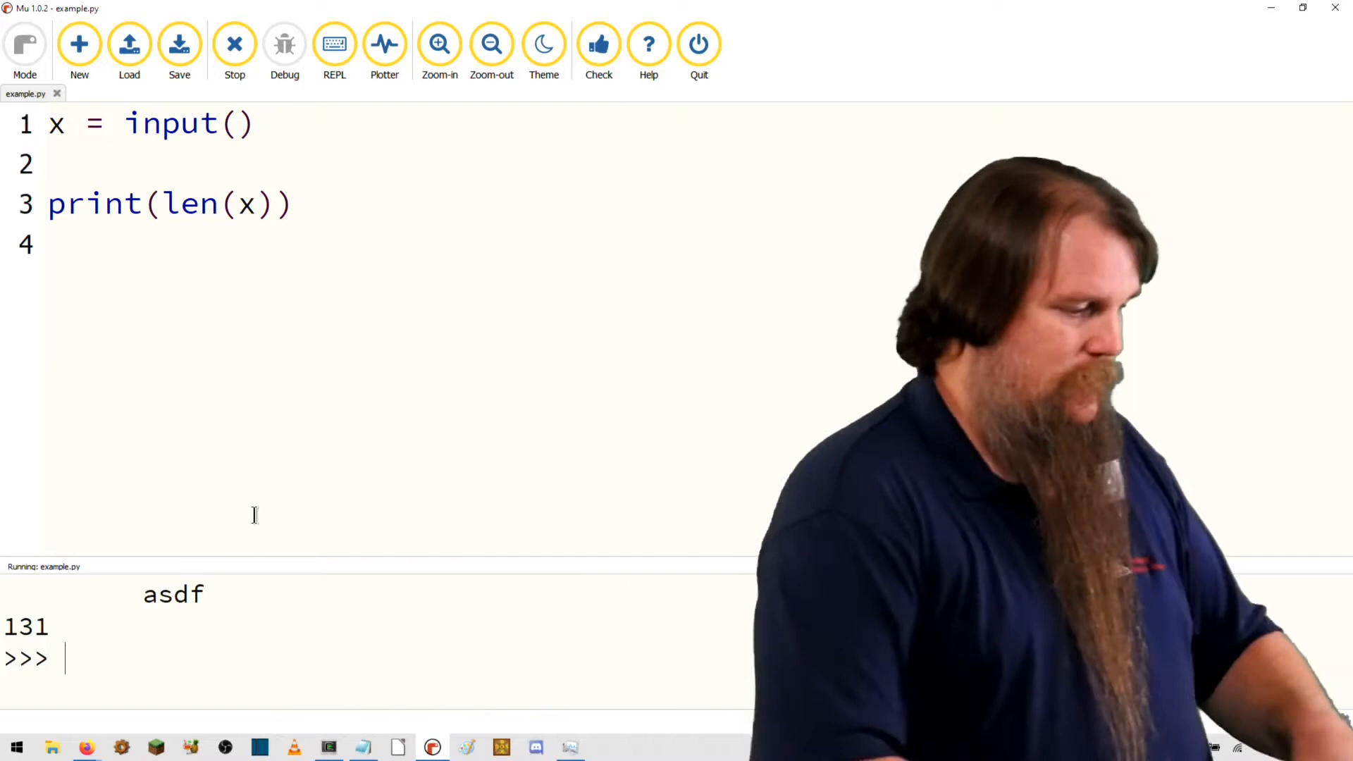
Add y = x.strip() and print(len(y)) below the first length print, then stop the run
{"action": "left_click", "coordinate": [298, 204]}
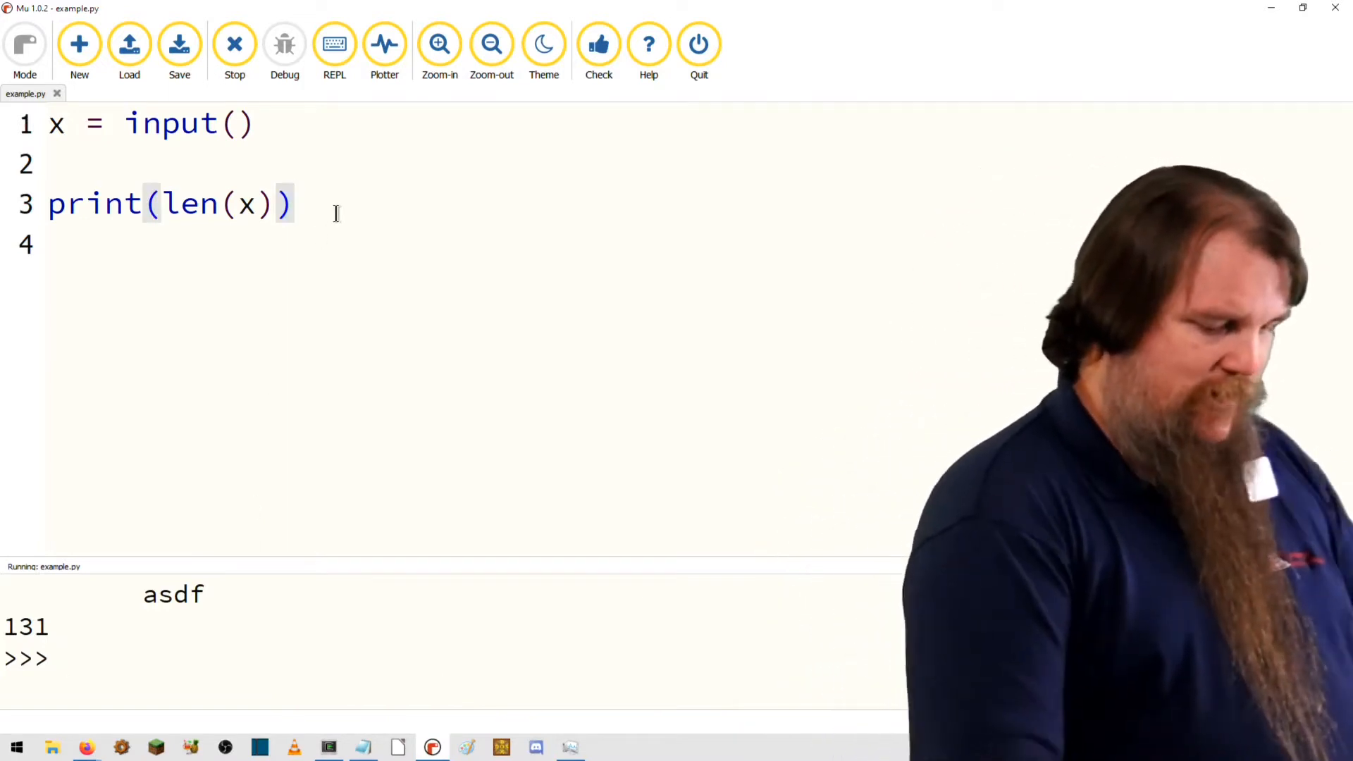
{"action": "type", "text": "y ="}
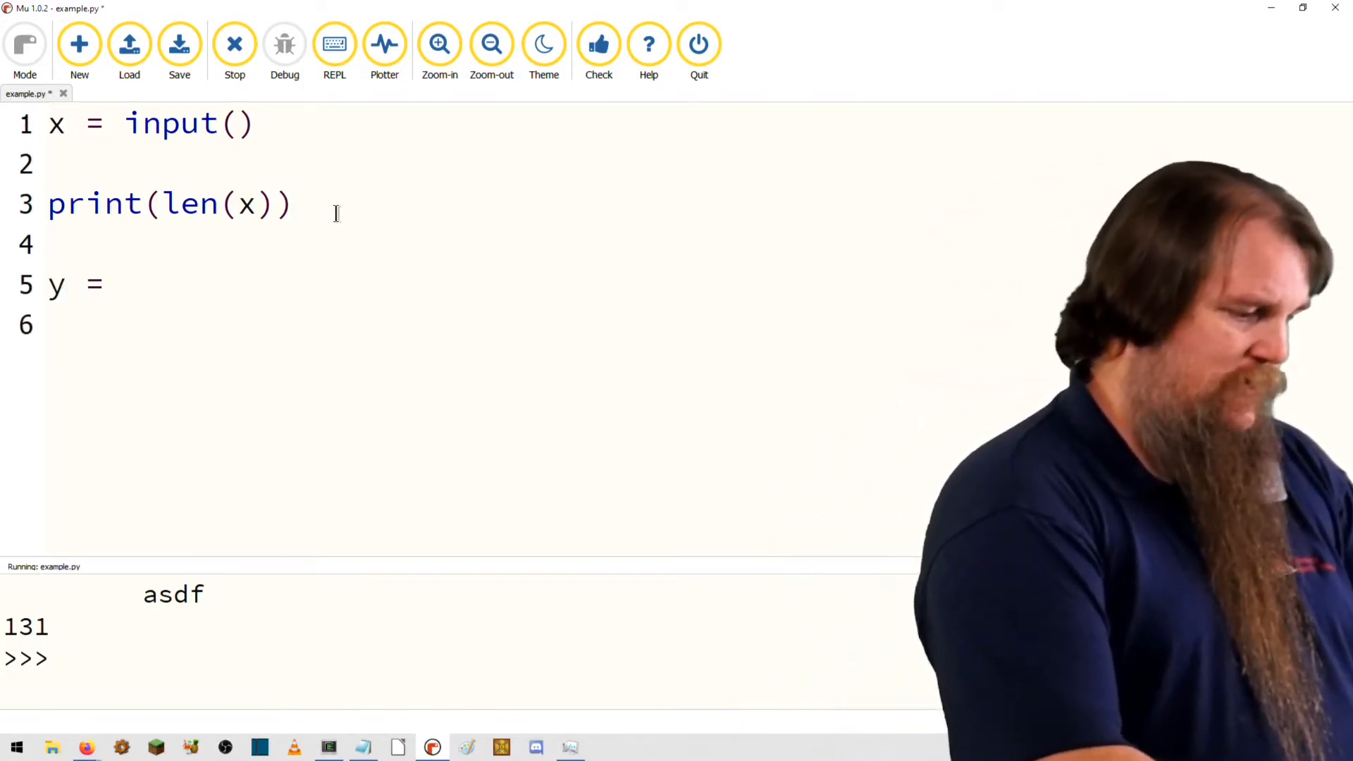
{"action": "type", "text": "x.strip()"}
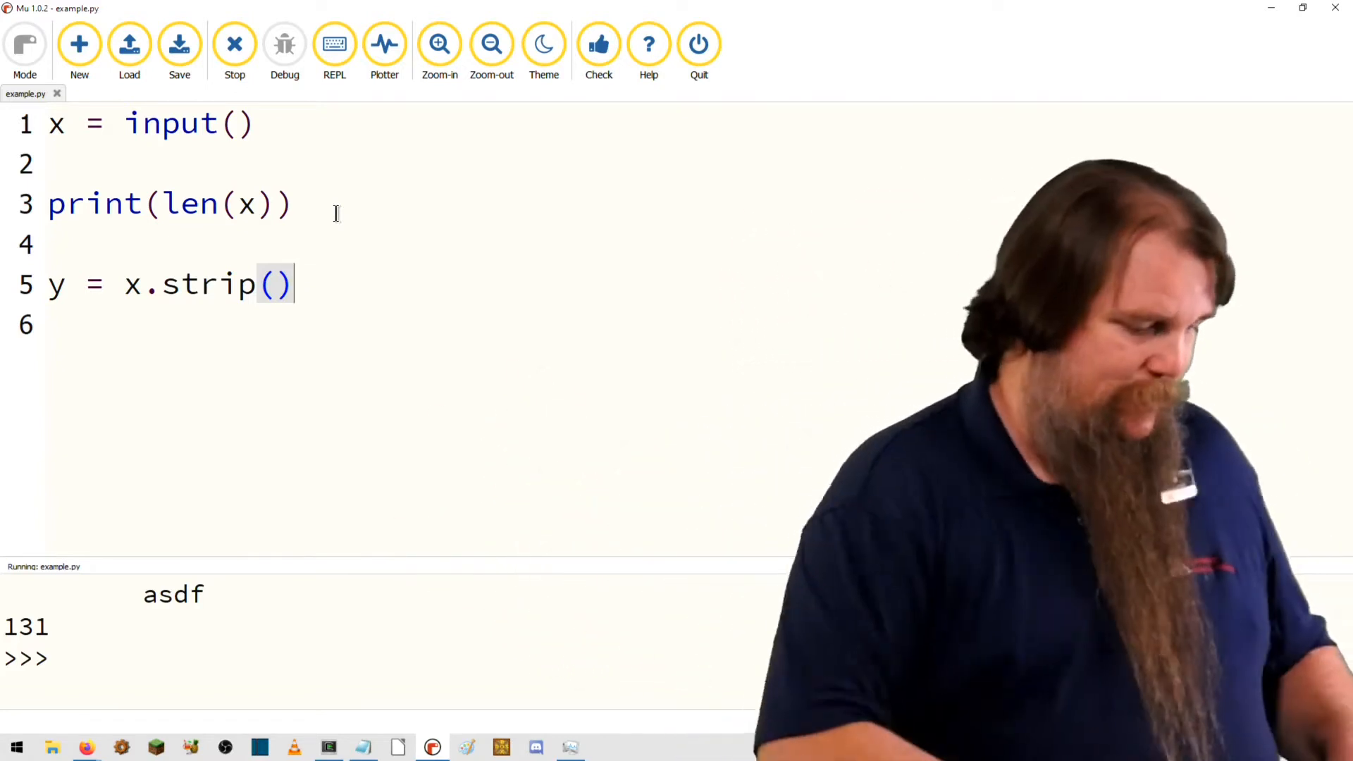
{"action": "type", "text": "print"}
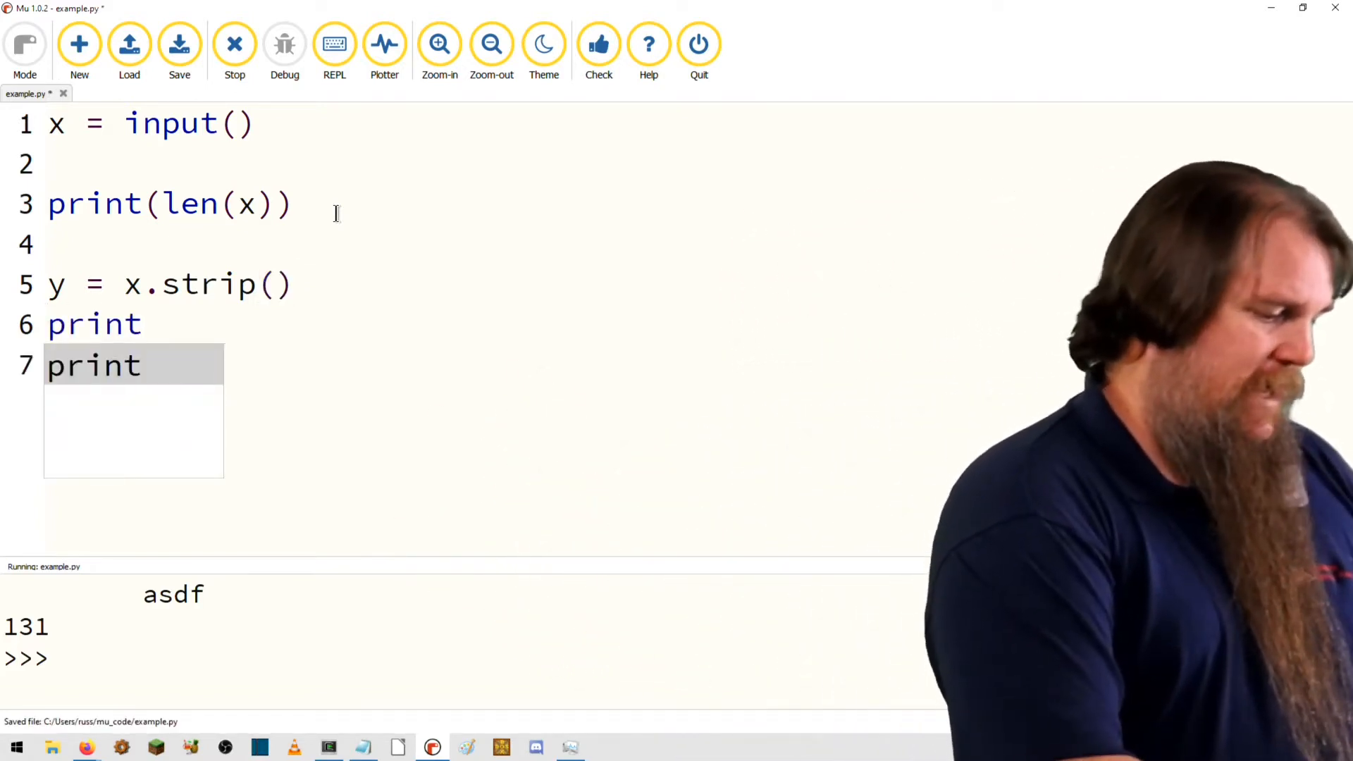
{"action": "type", "text": "(len(y"}
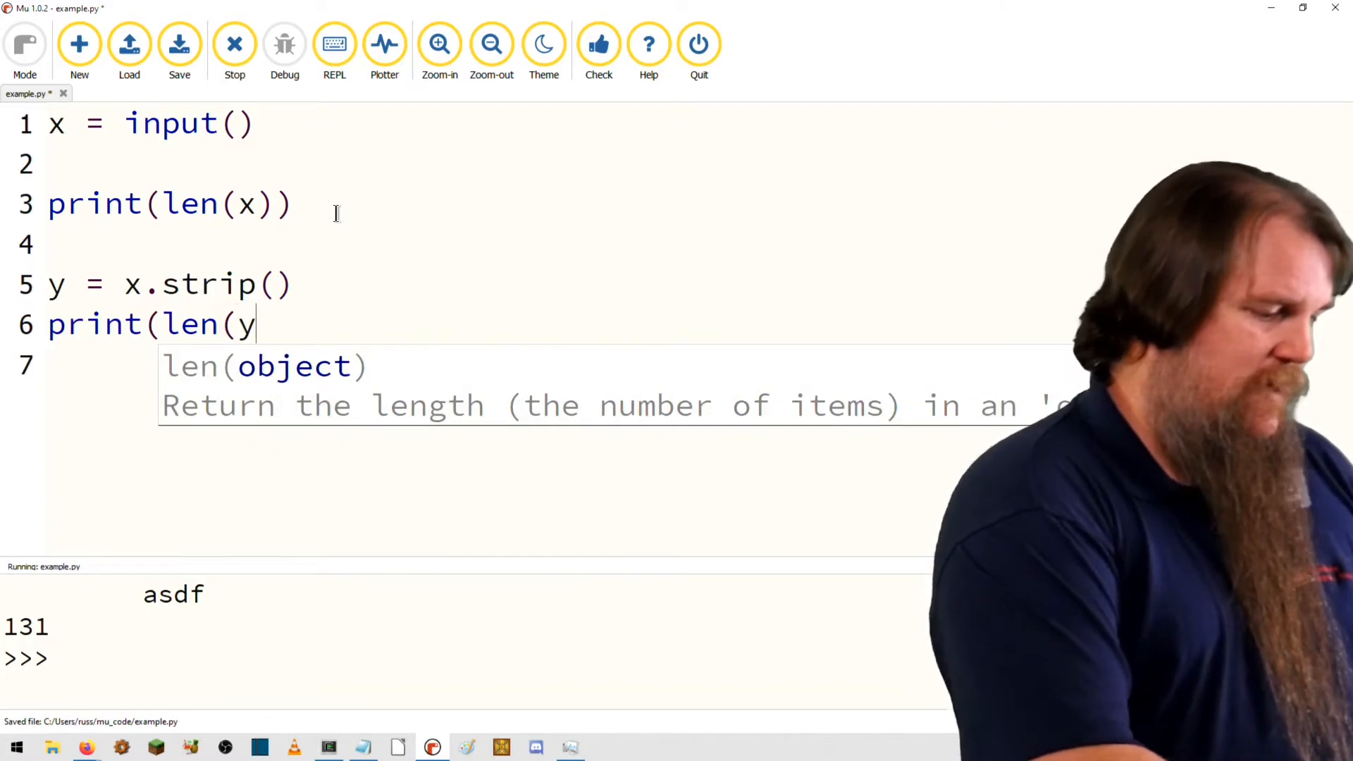
{"action": "type", "text": "))"}
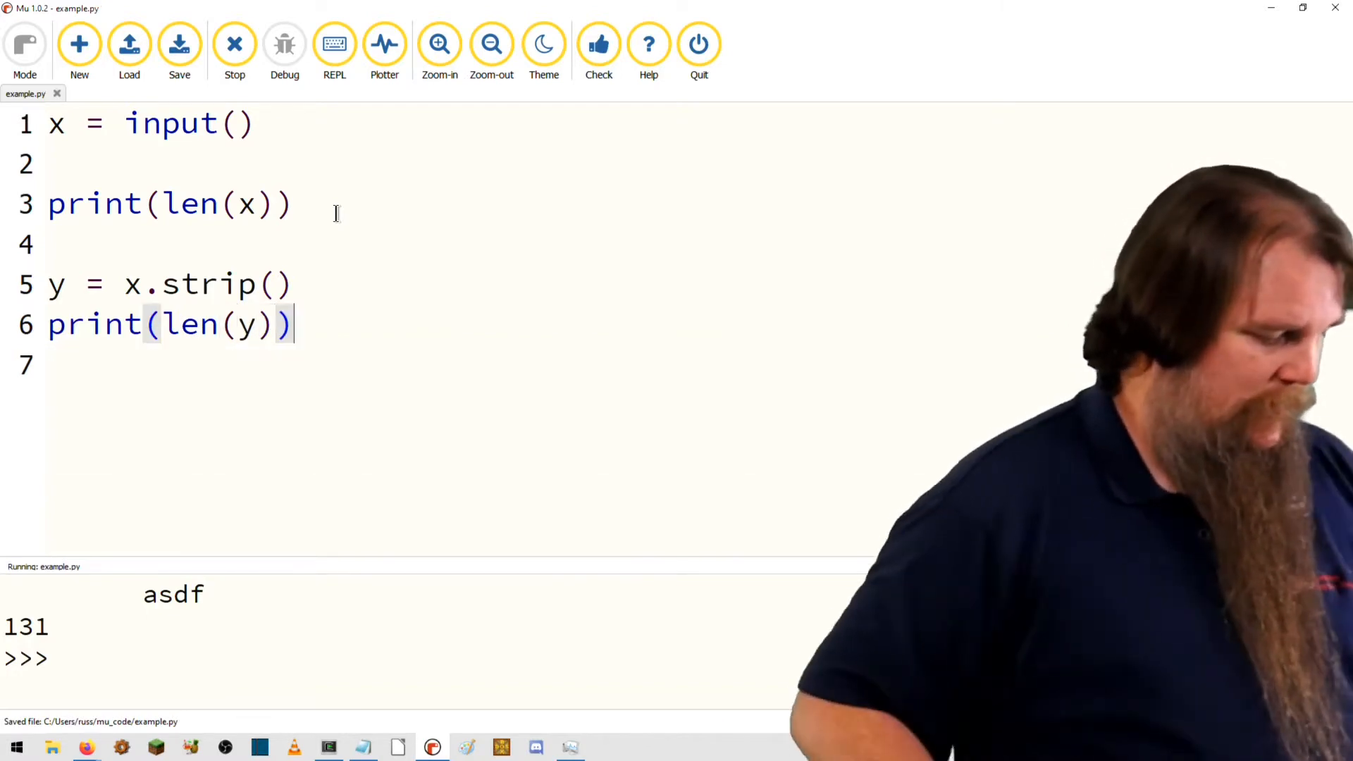
{"action": "left_click", "coordinate": [234, 44]}
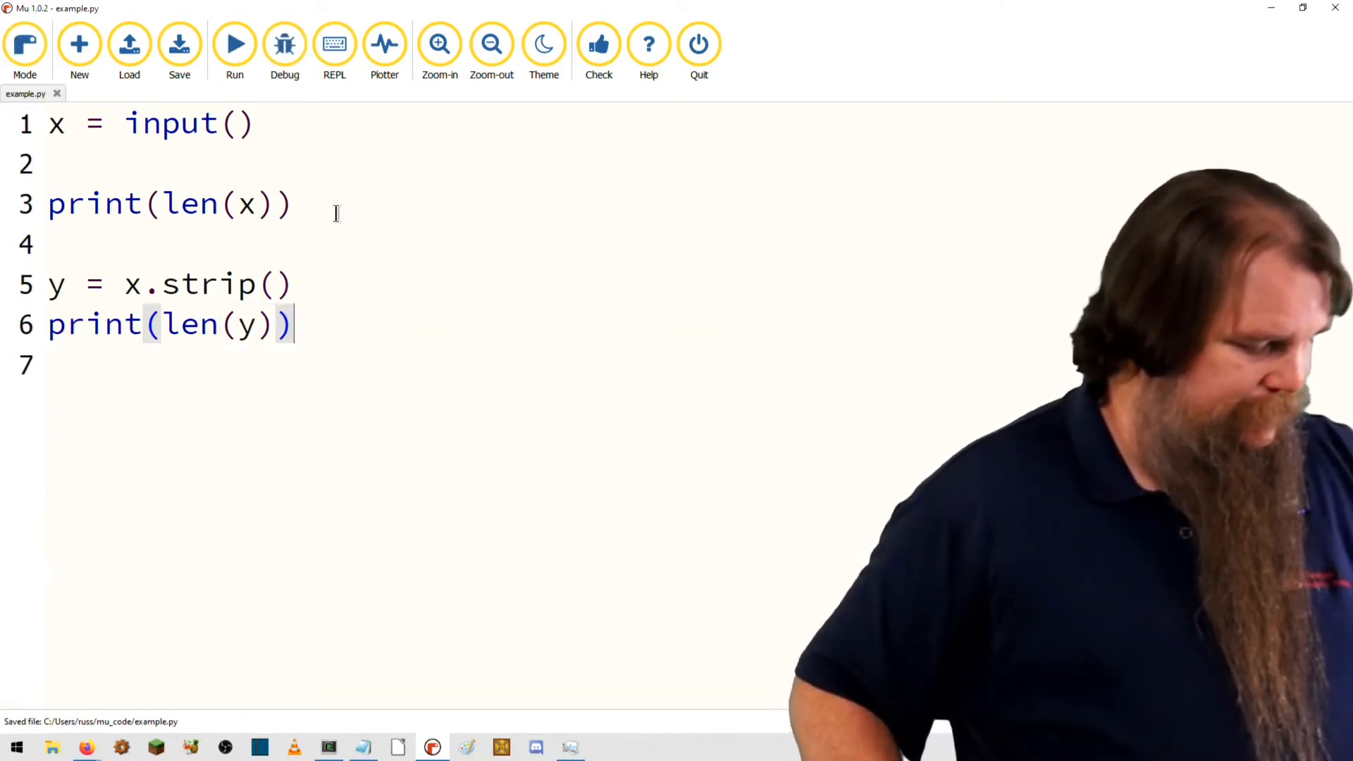
Run the updated script on padded asdf, printing lengths 55 and 4
{"action": "left_click", "coordinate": [236, 44]}
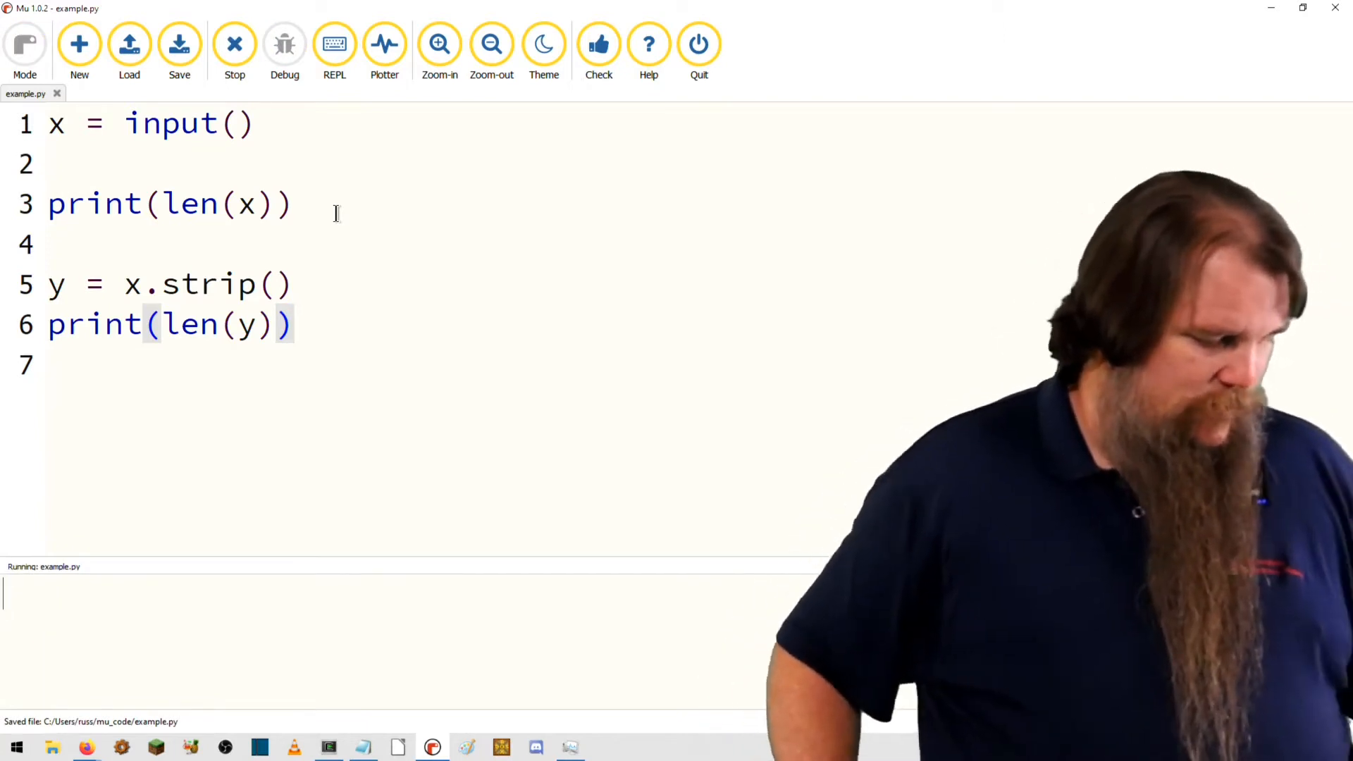
{"action": "type", "text": "asdf"}
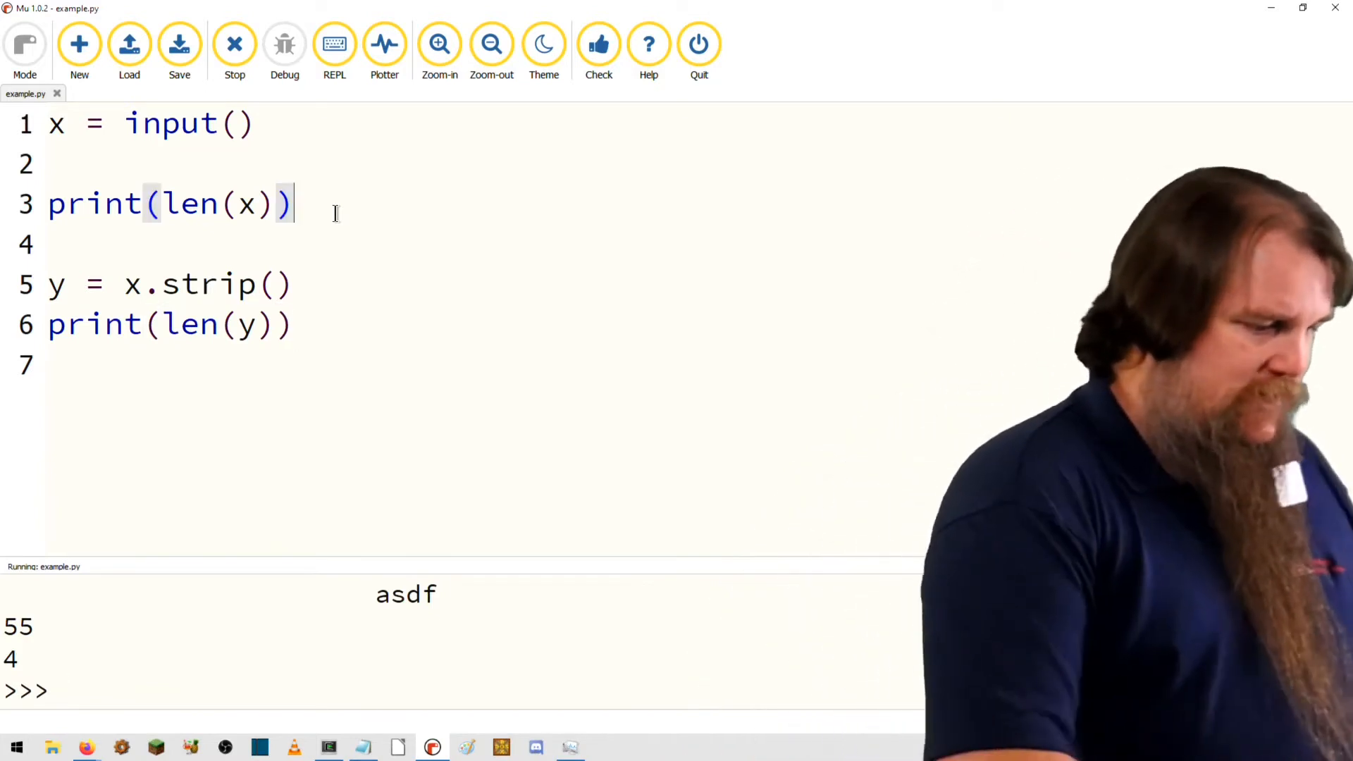
Add print("'"+x+"'") after the first length print to show x in quotes
{"action": "type", "text": "p"}
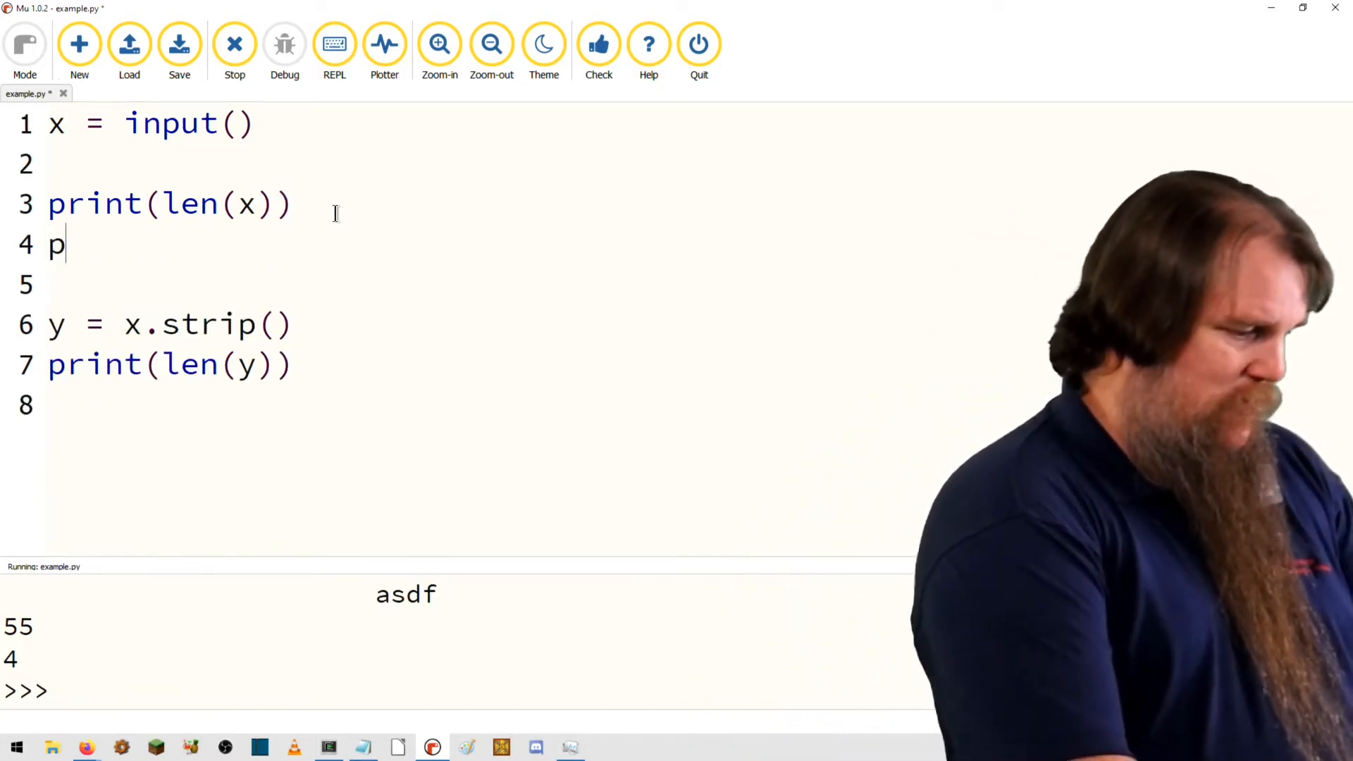
{"action": "type", "text": "rint("}
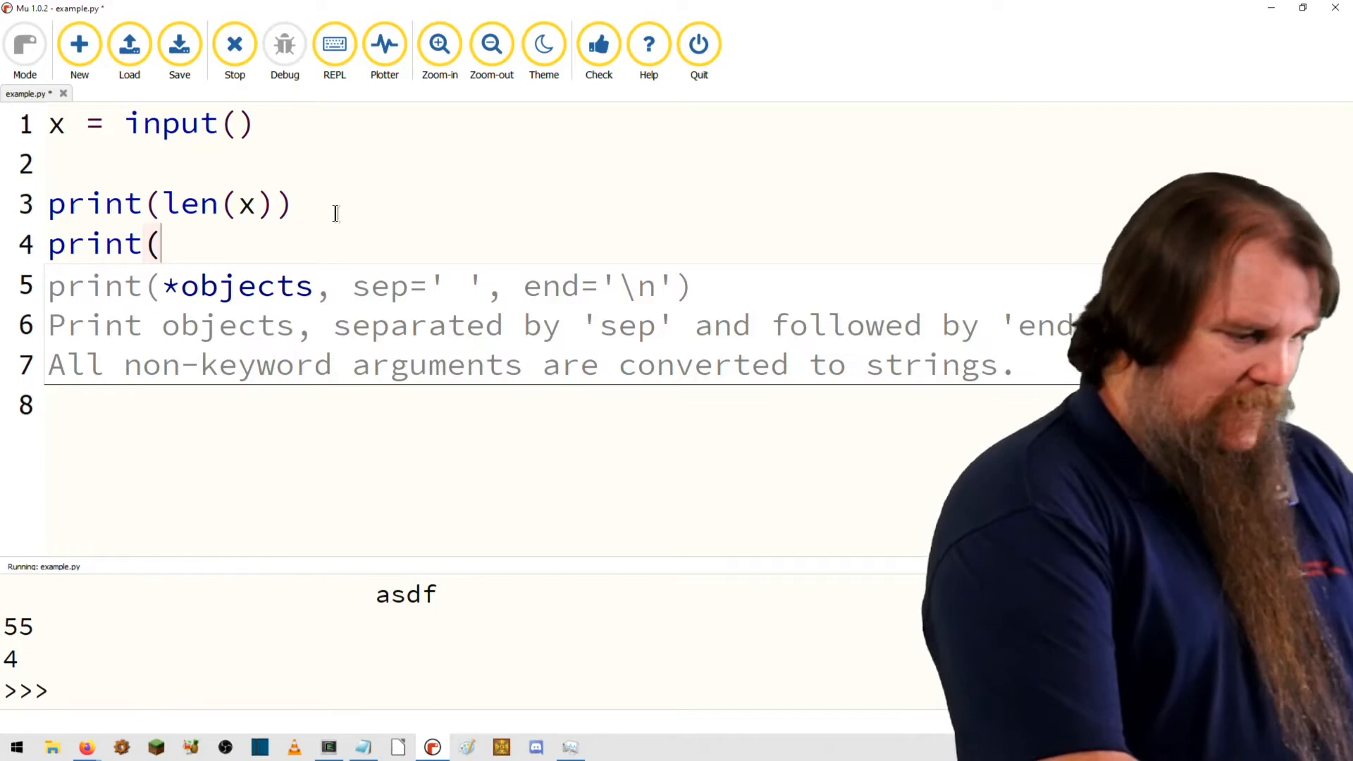
{"action": "type", "text": "\"\""}
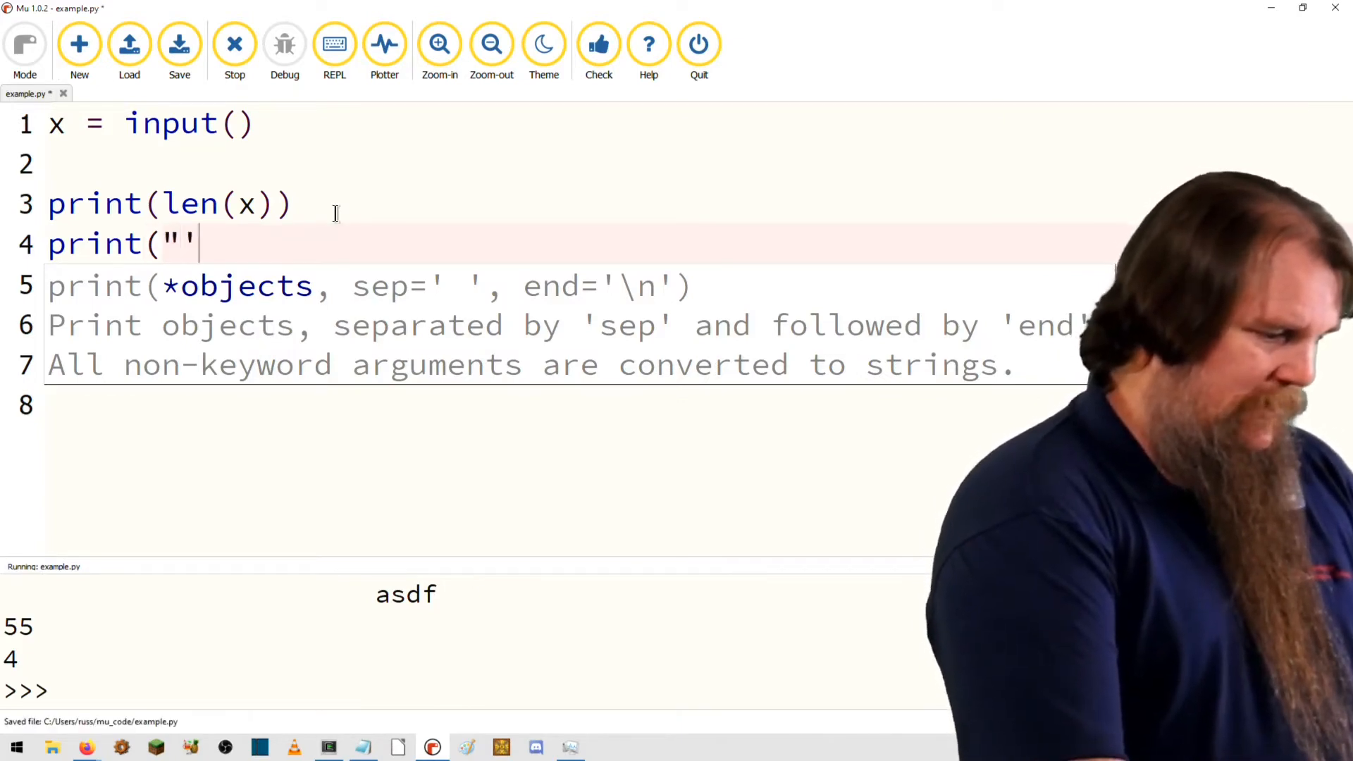
{"action": "type", "text": "\""}
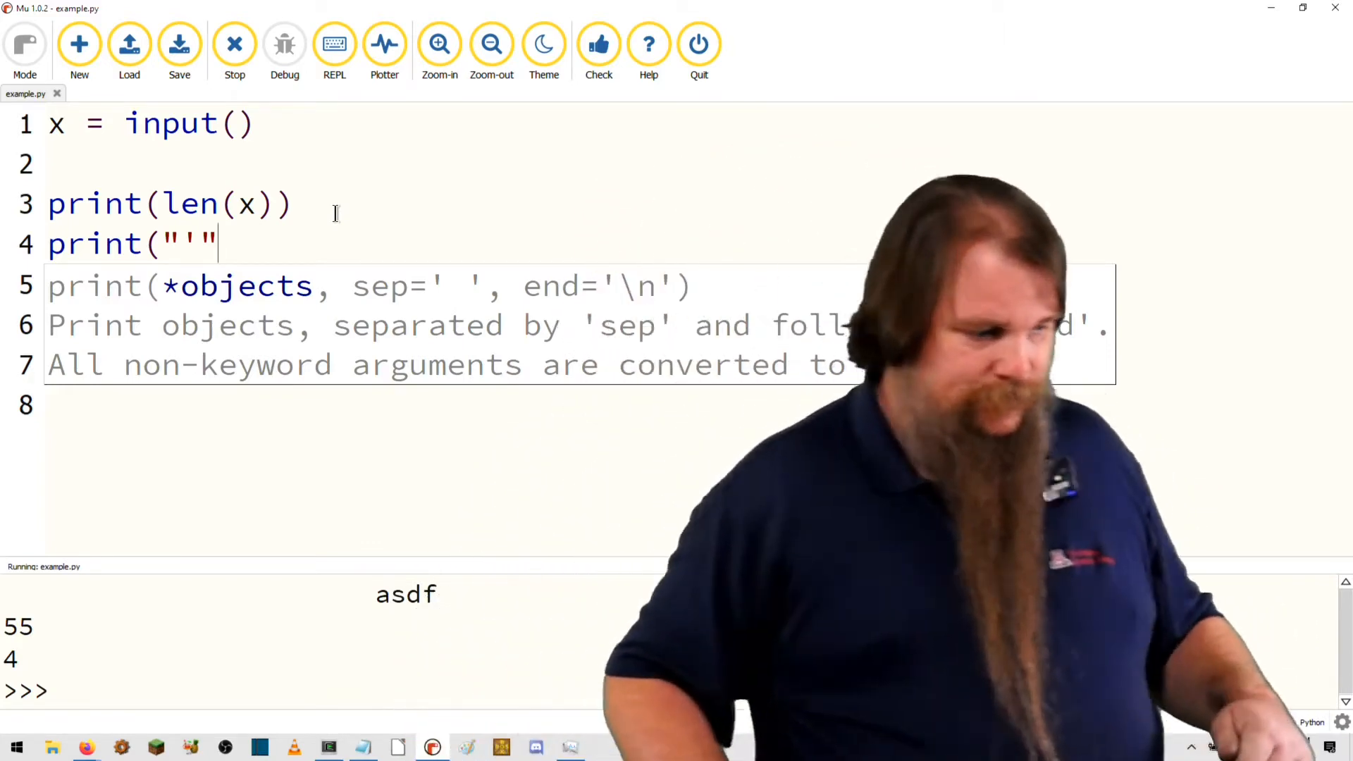
{"action": "type", "text": "+"}
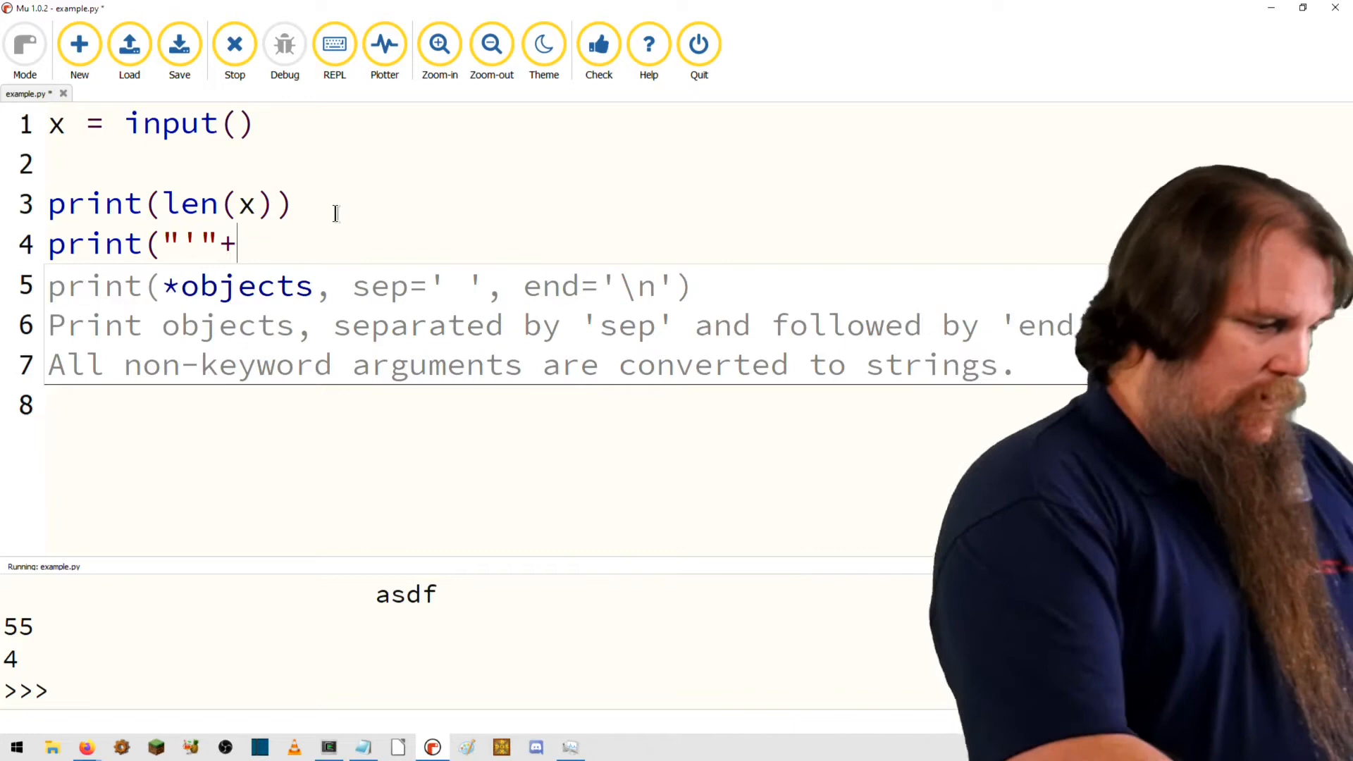
{"action": "type", "text": "x+"}
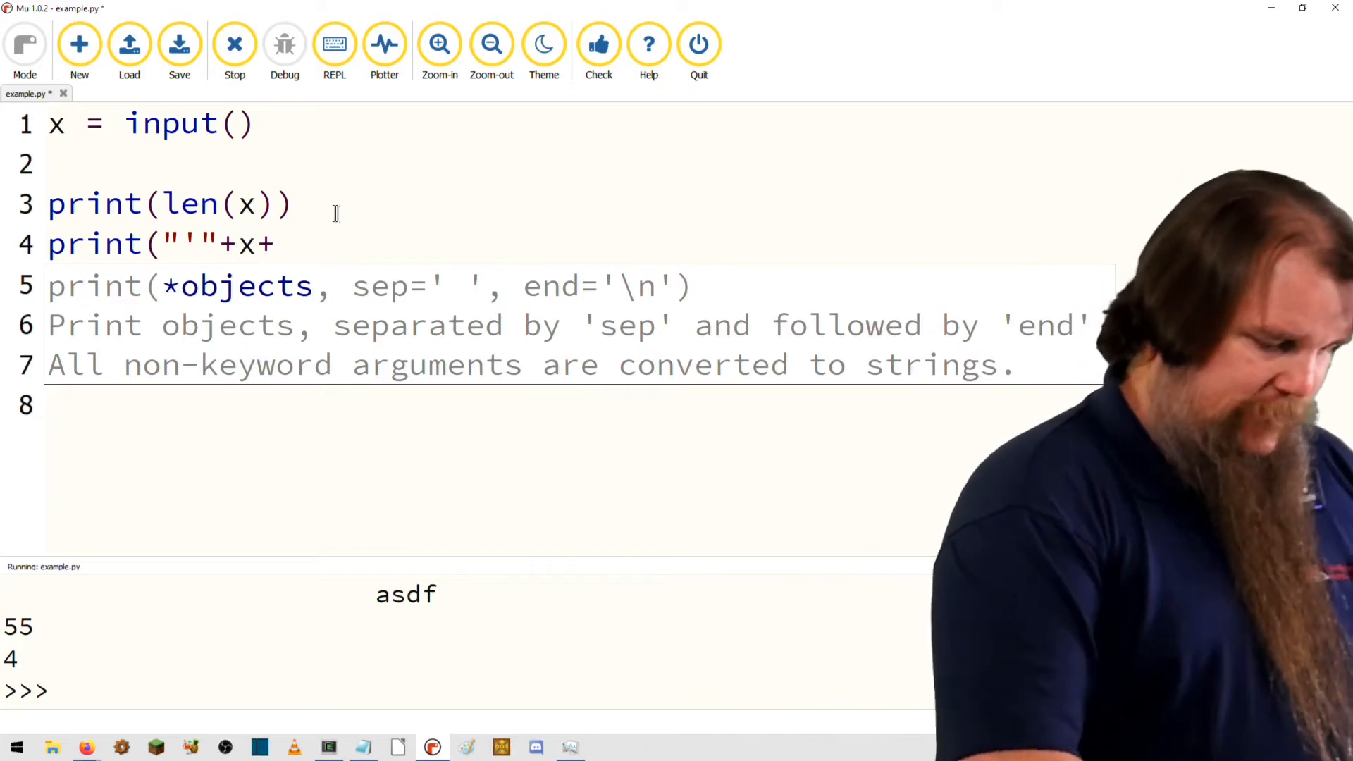
{"action": "type", "text": "\"'\""}
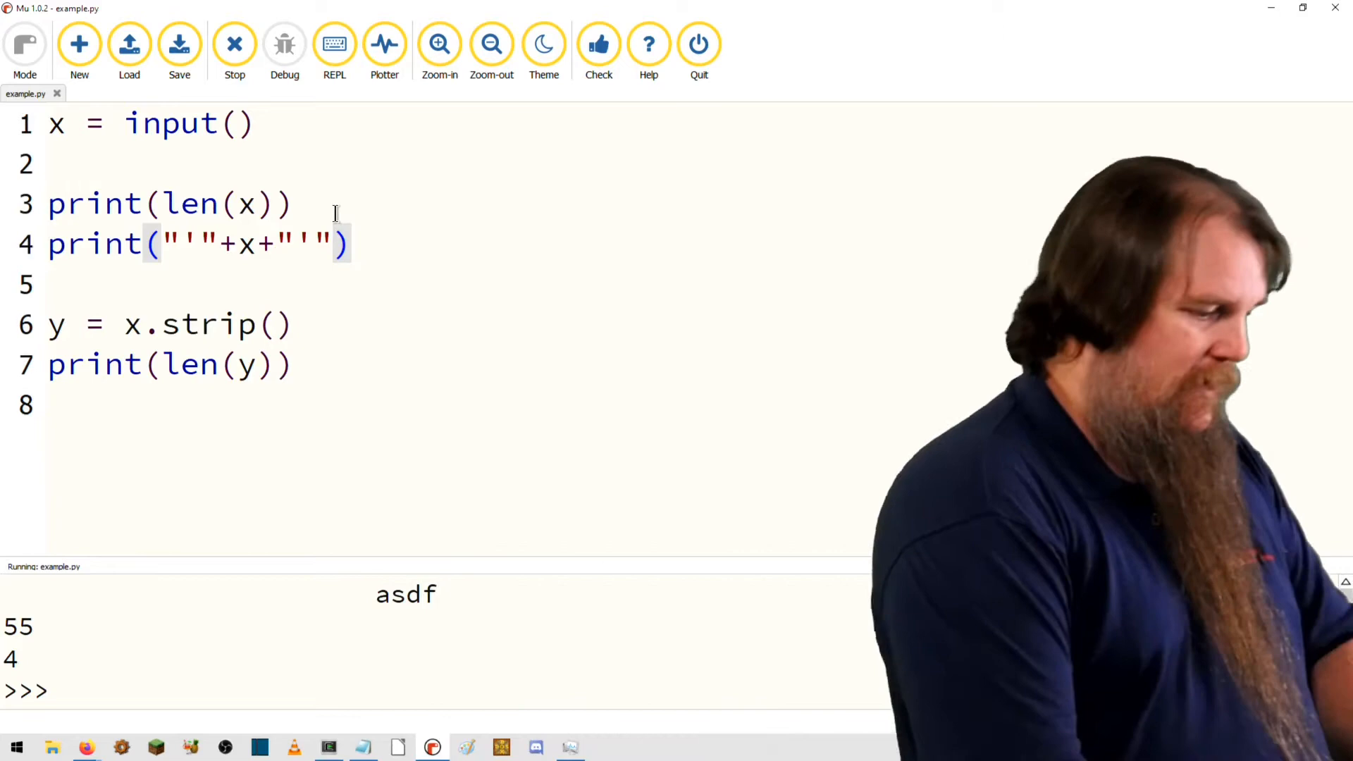
Add print('"'+y'"') on line 8 and run, hitting a SyntaxError on that line
{"action": "type", "text": "p"}
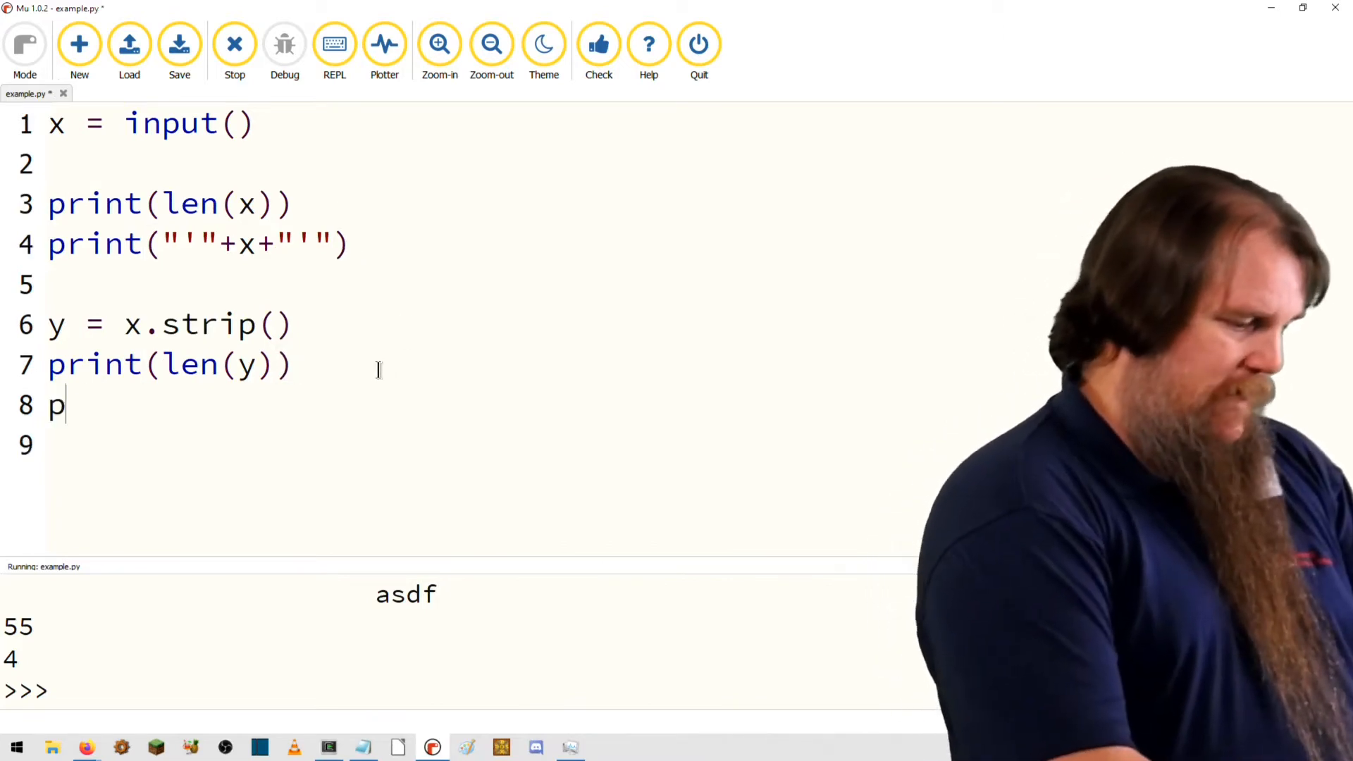
{"action": "type", "text": "rint("}
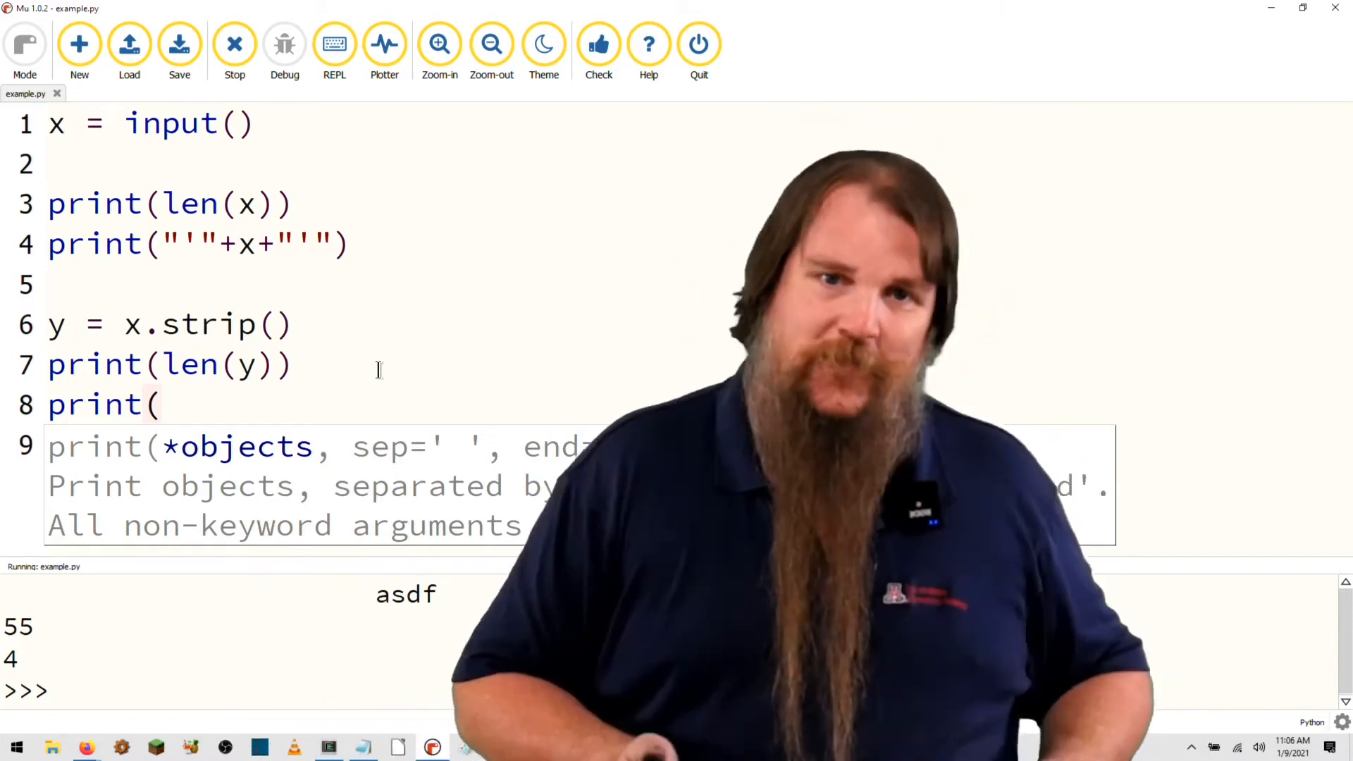
{"action": "type", "text": "'\""}
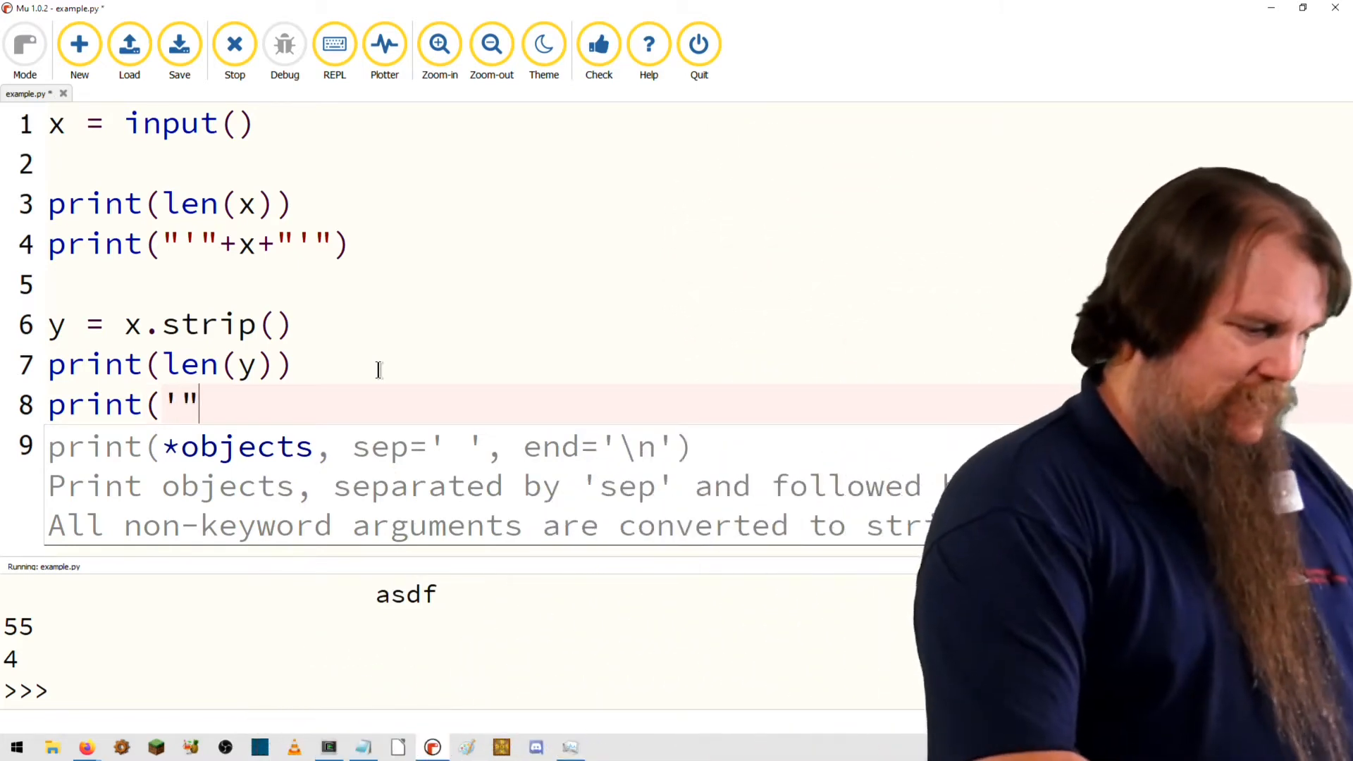
{"action": "type", "text": "'+y"}
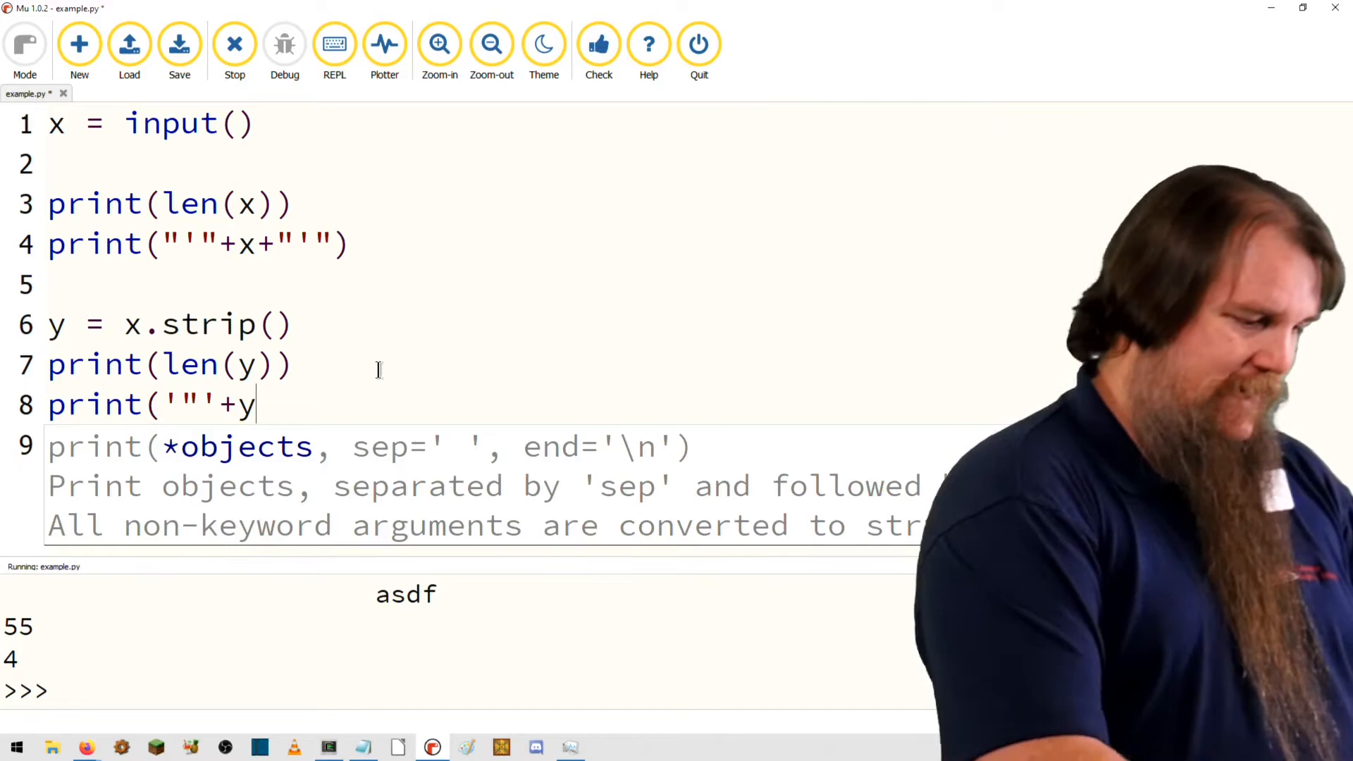
{"action": "type", "text": "'\"'"}
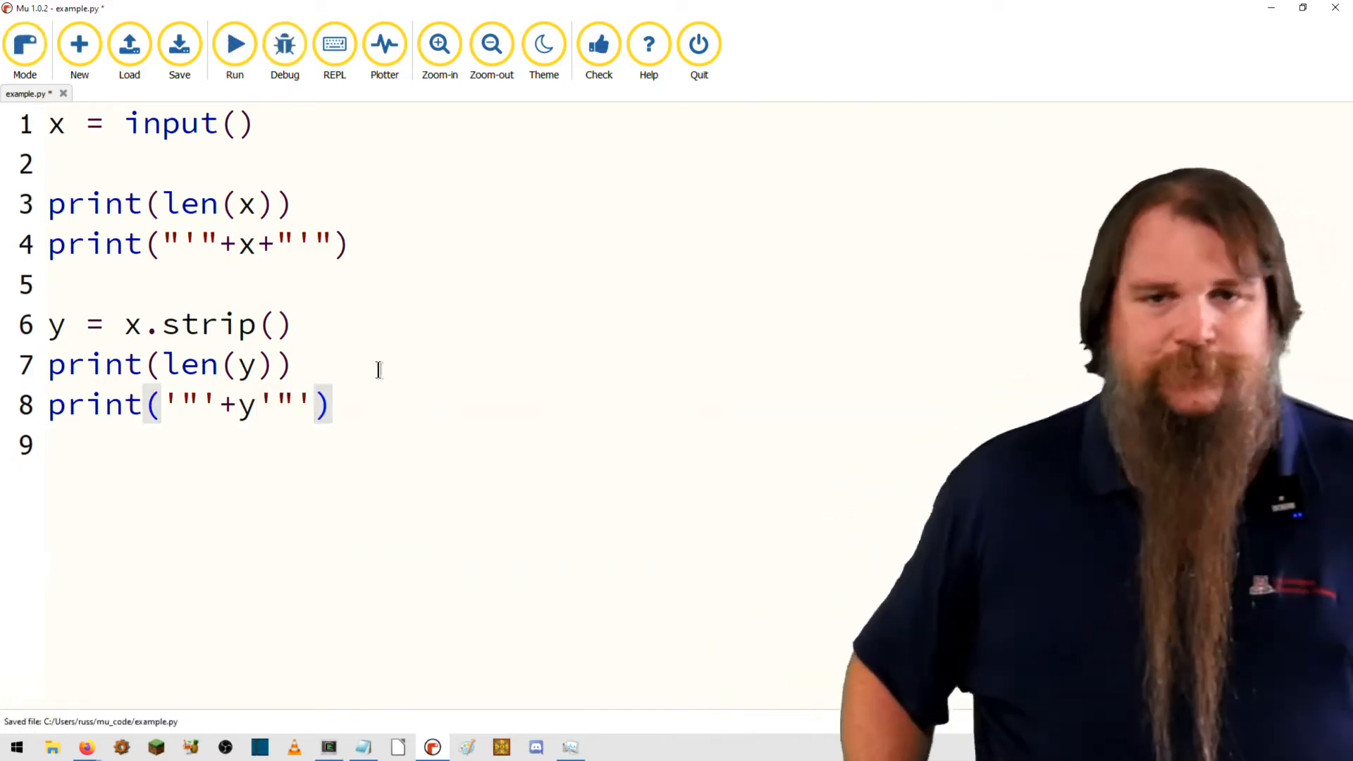
{"action": "left_click", "coordinate": [236, 44]}
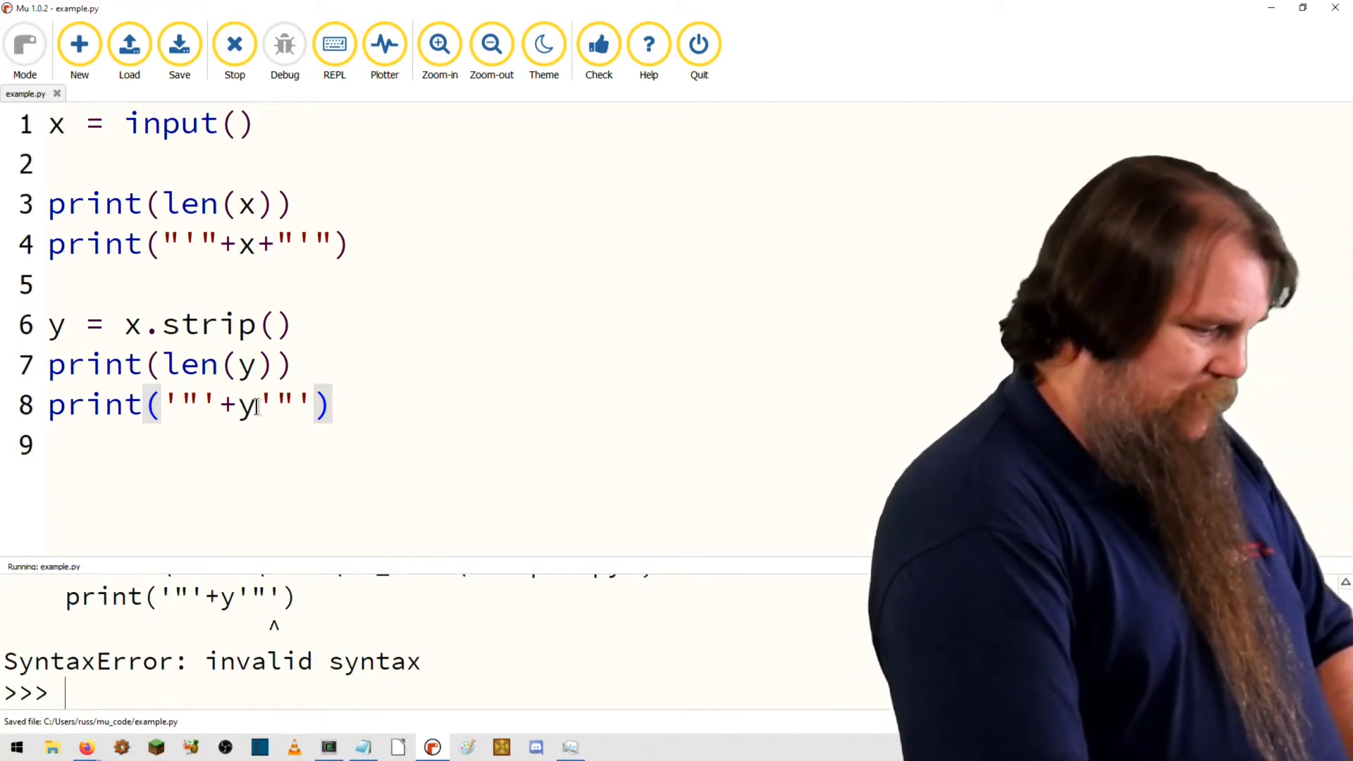
Insert the missing + after y on line 8, rerun and submit asdf as input
{"action": "type", "text": "+"}
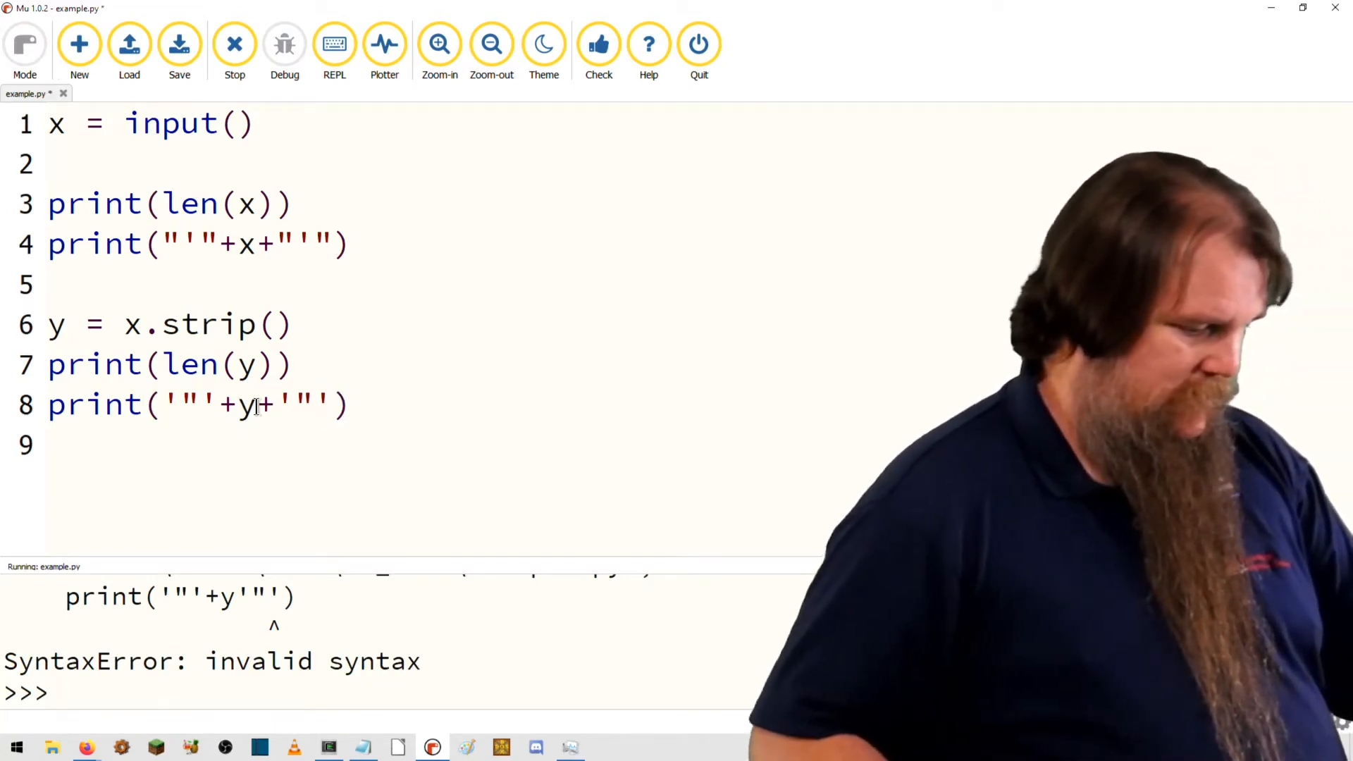
{"action": "left_click", "coordinate": [179, 44]}
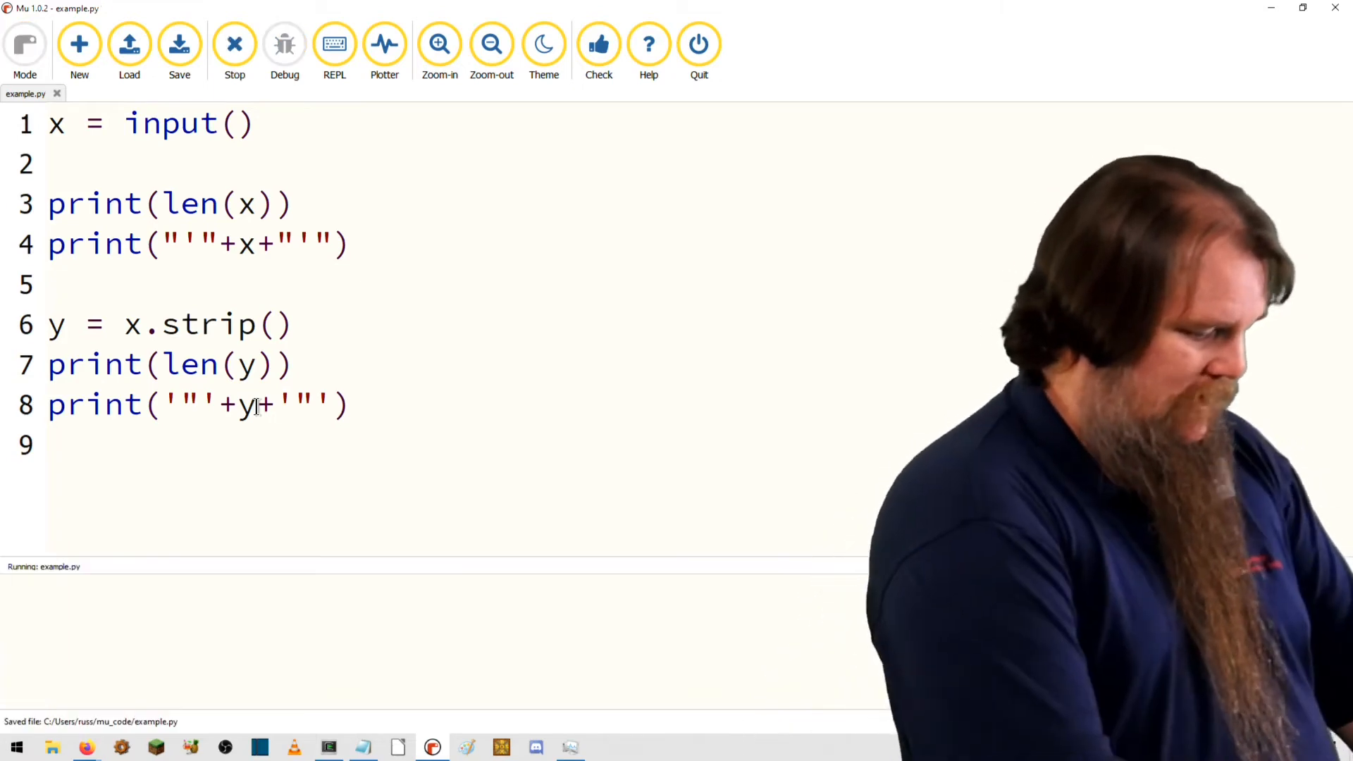
{"action": "type", "text": "asdf"}
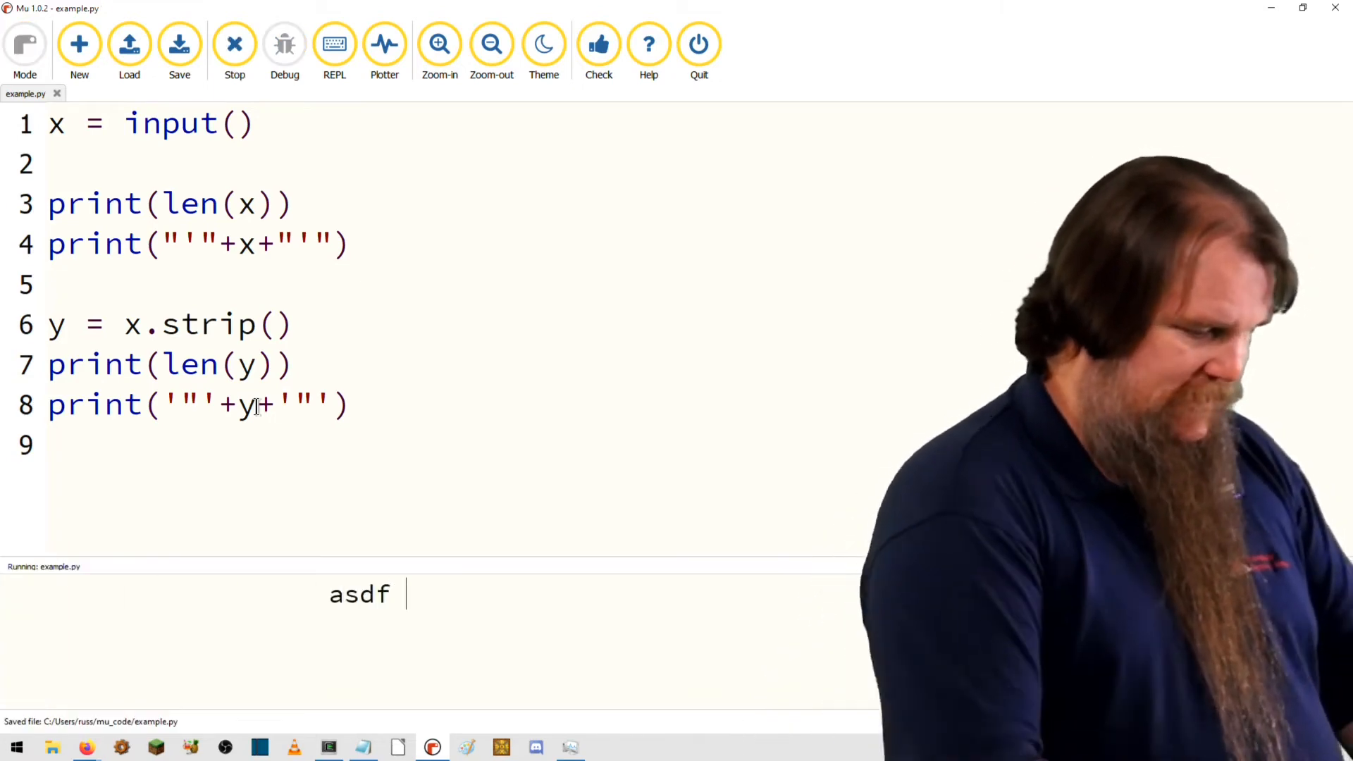
{"action": "key", "text": "Return"}
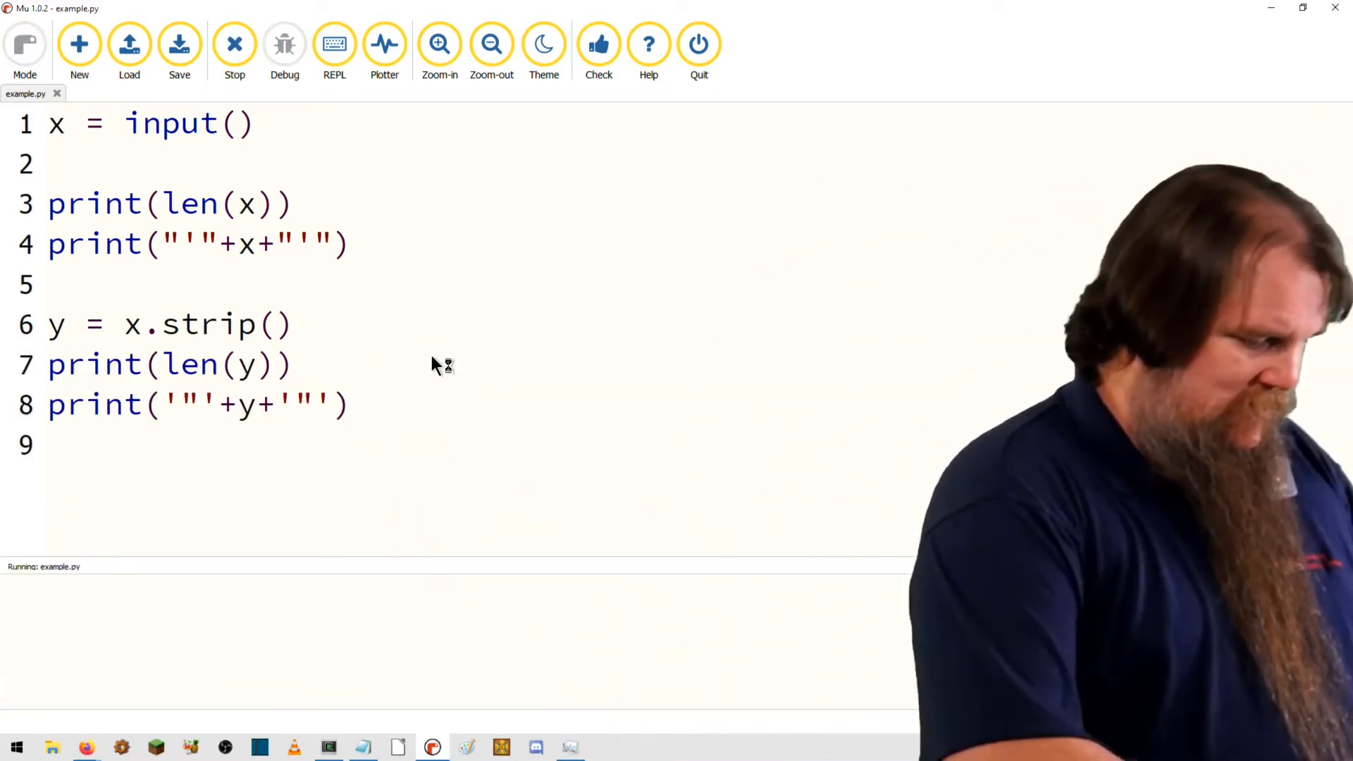
Enter ' asdf jkl ', giving stripped length 19 and the quoted trimmed text
{"action": "type", "text": "asdf"}
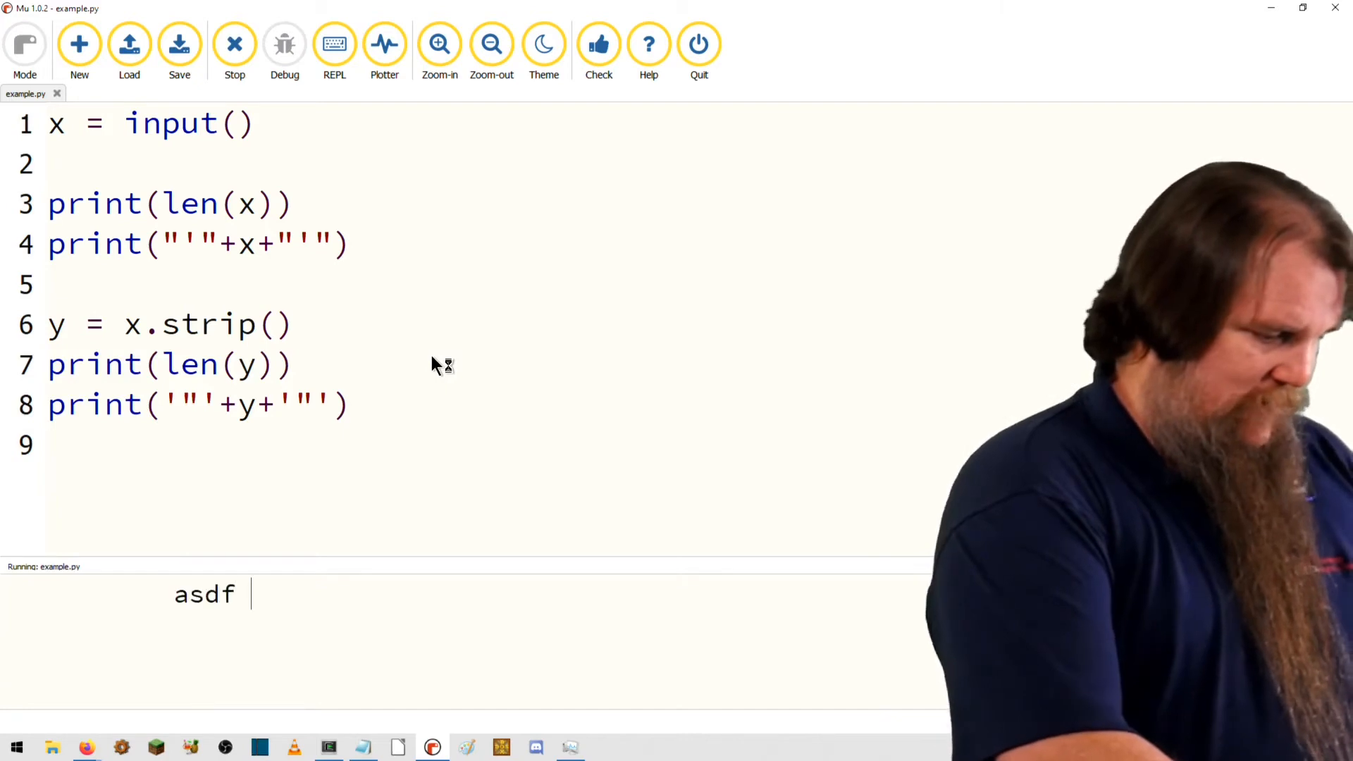
{"action": "type", "text": "jkl"}
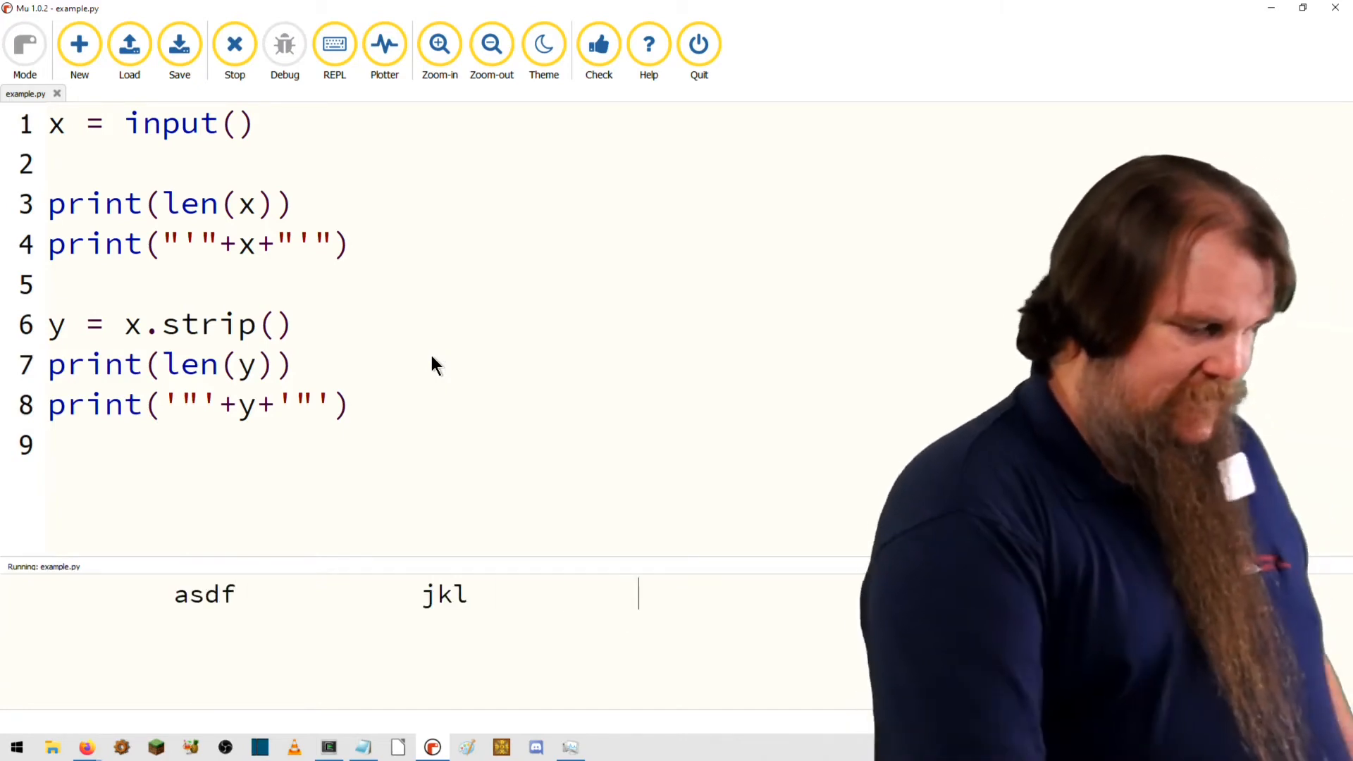
{"action": "key", "text": "Return"}
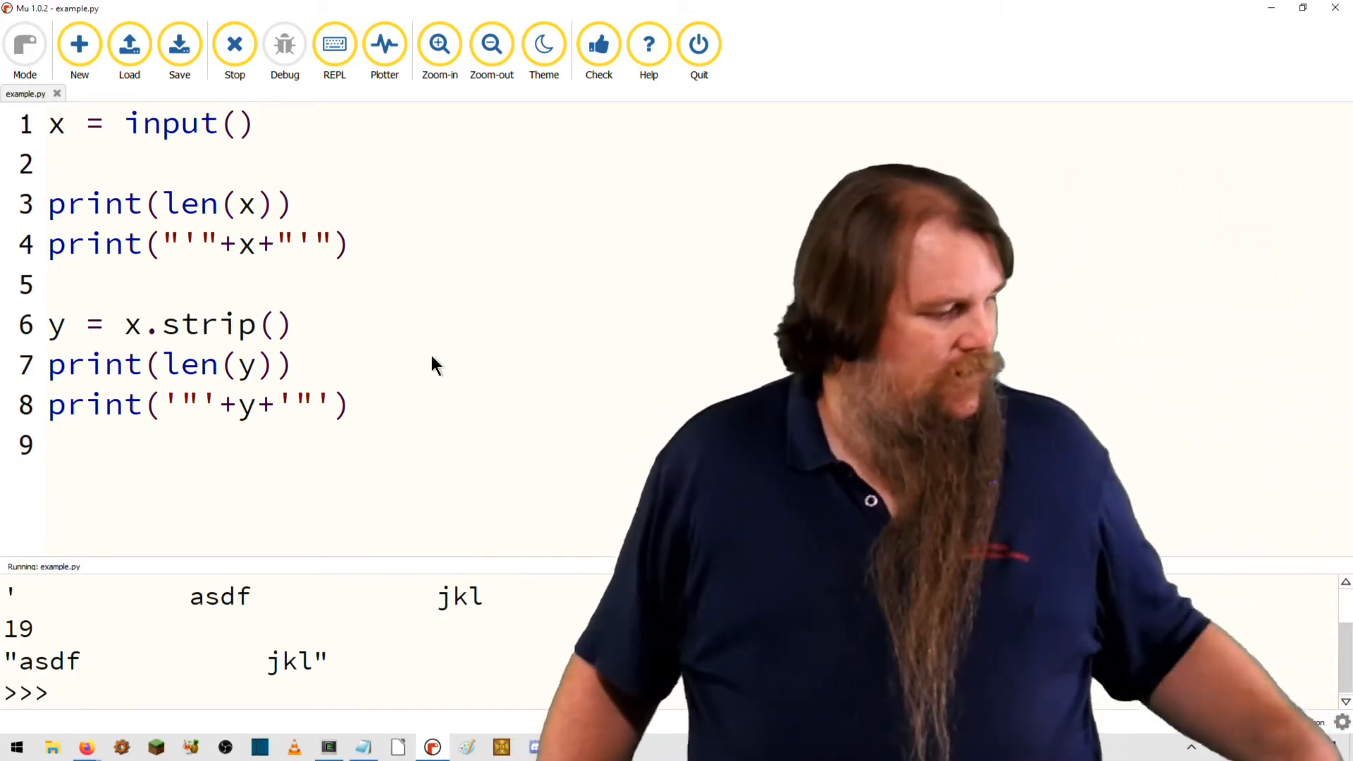
Stop, rerun the script with jkl, showing length 3 and quoted jkl, and return to the editor
{"action": "left_click", "coordinate": [234, 44]}
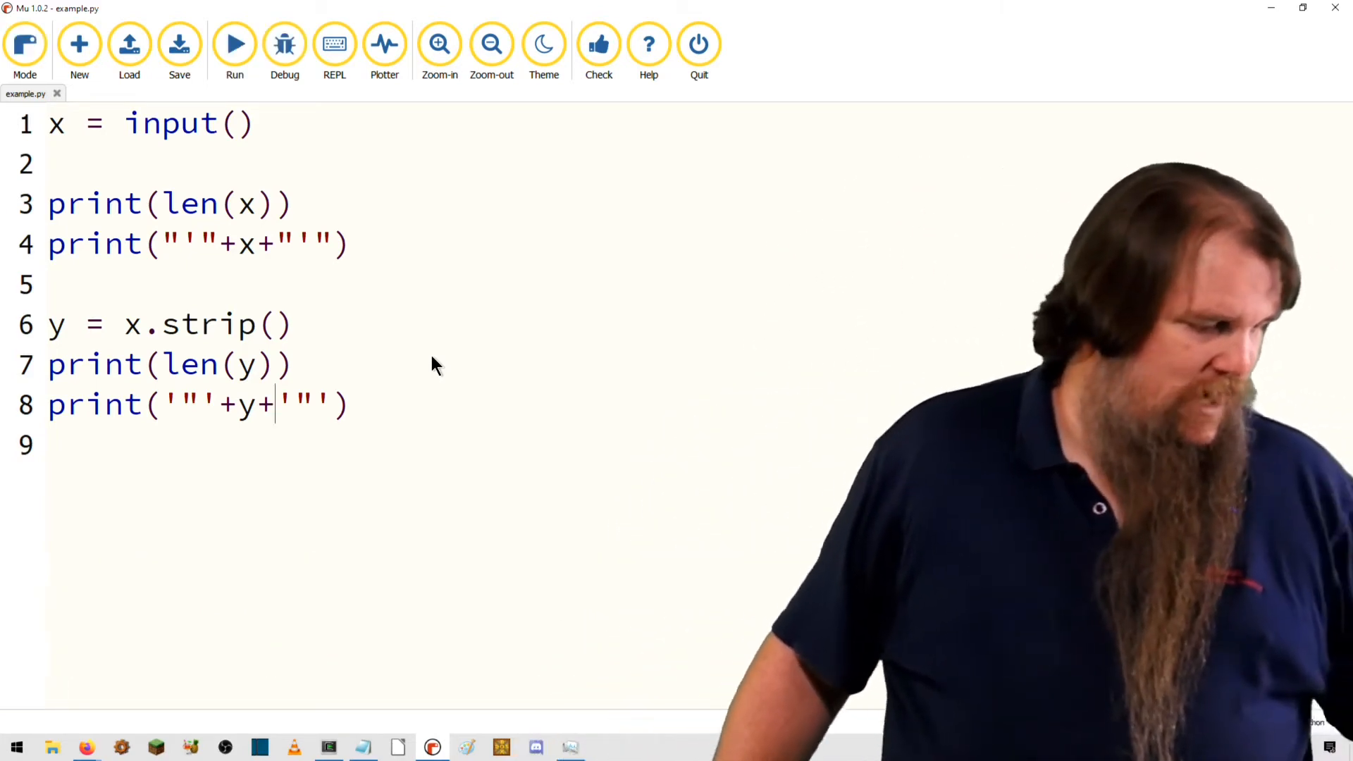
{"action": "left_click", "coordinate": [234, 43]}
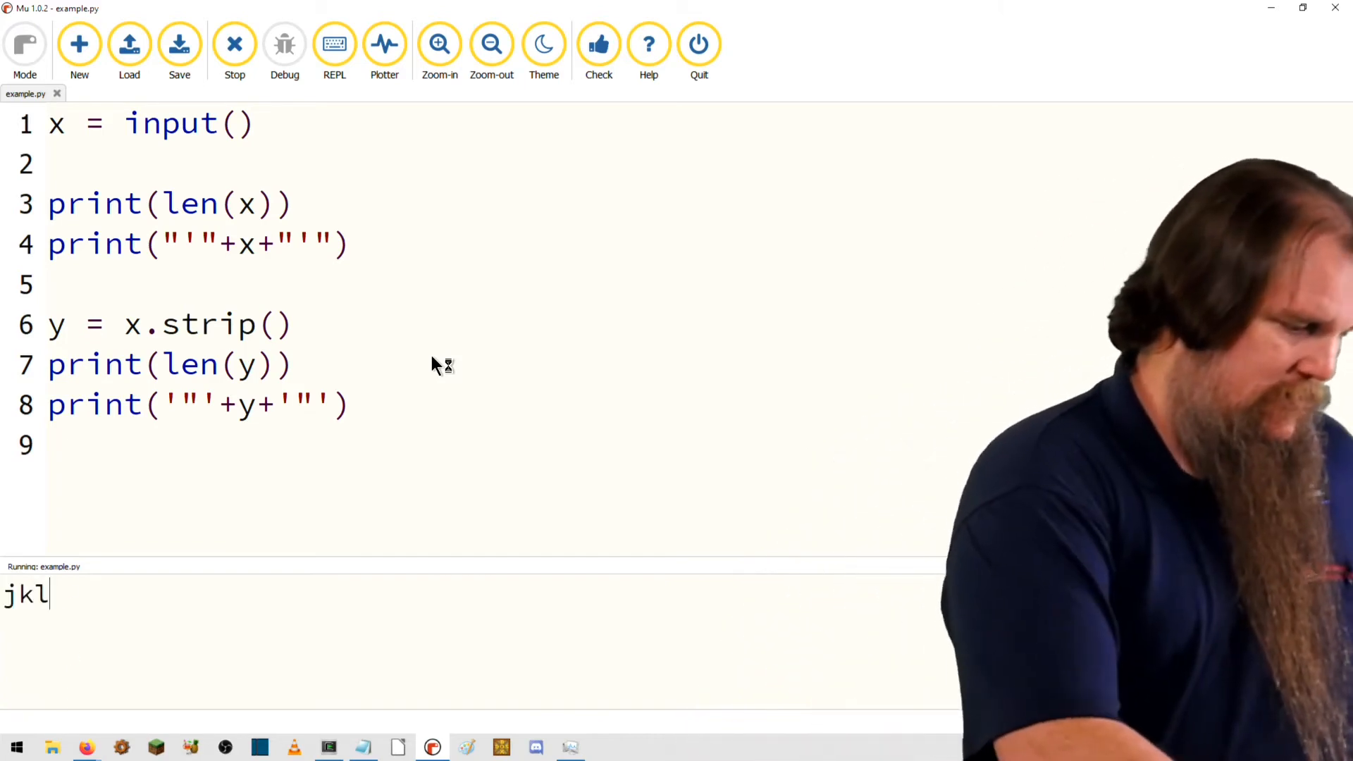
{"action": "key", "text": "Return"}
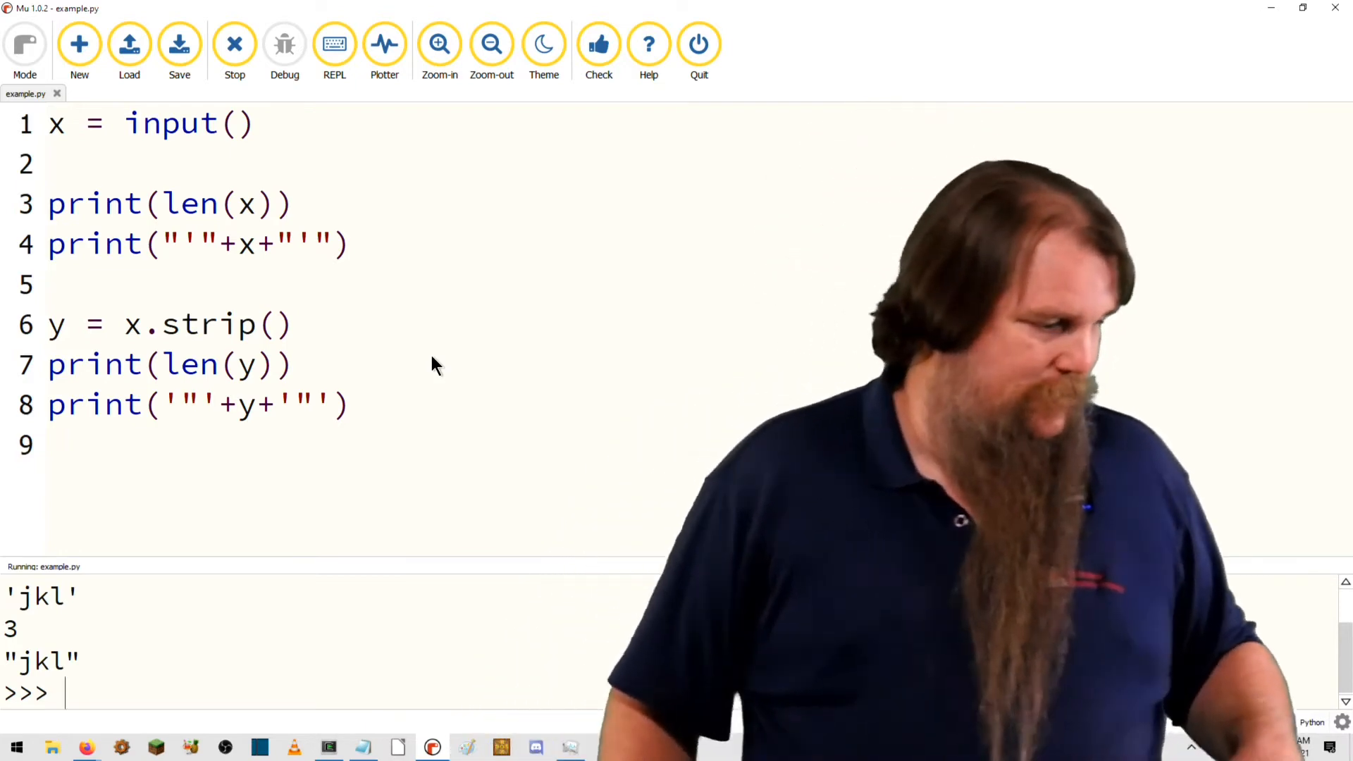
{"action": "left_click", "coordinate": [354, 404]}
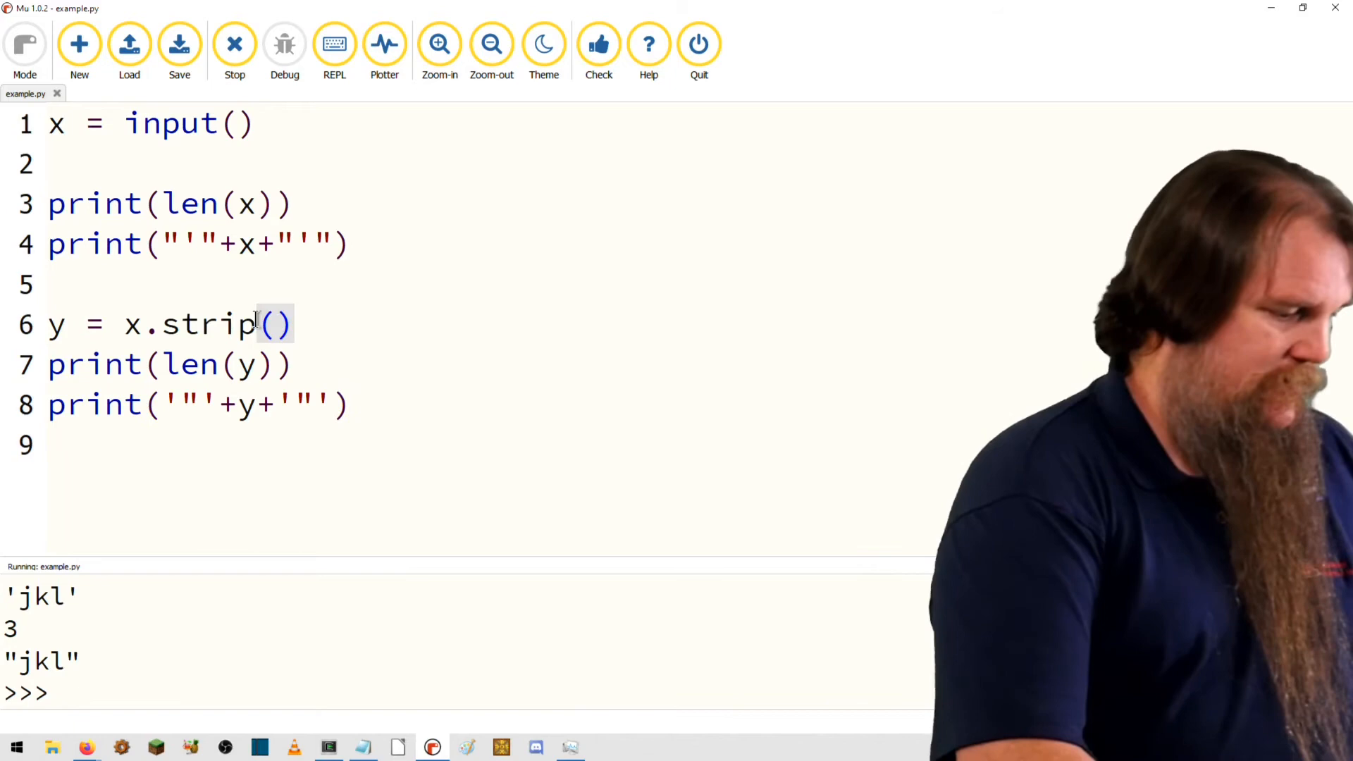
Replace strip with split on line 6 and print y without quotes on line 8
{"action": "double_click", "coordinate": [208, 324]}
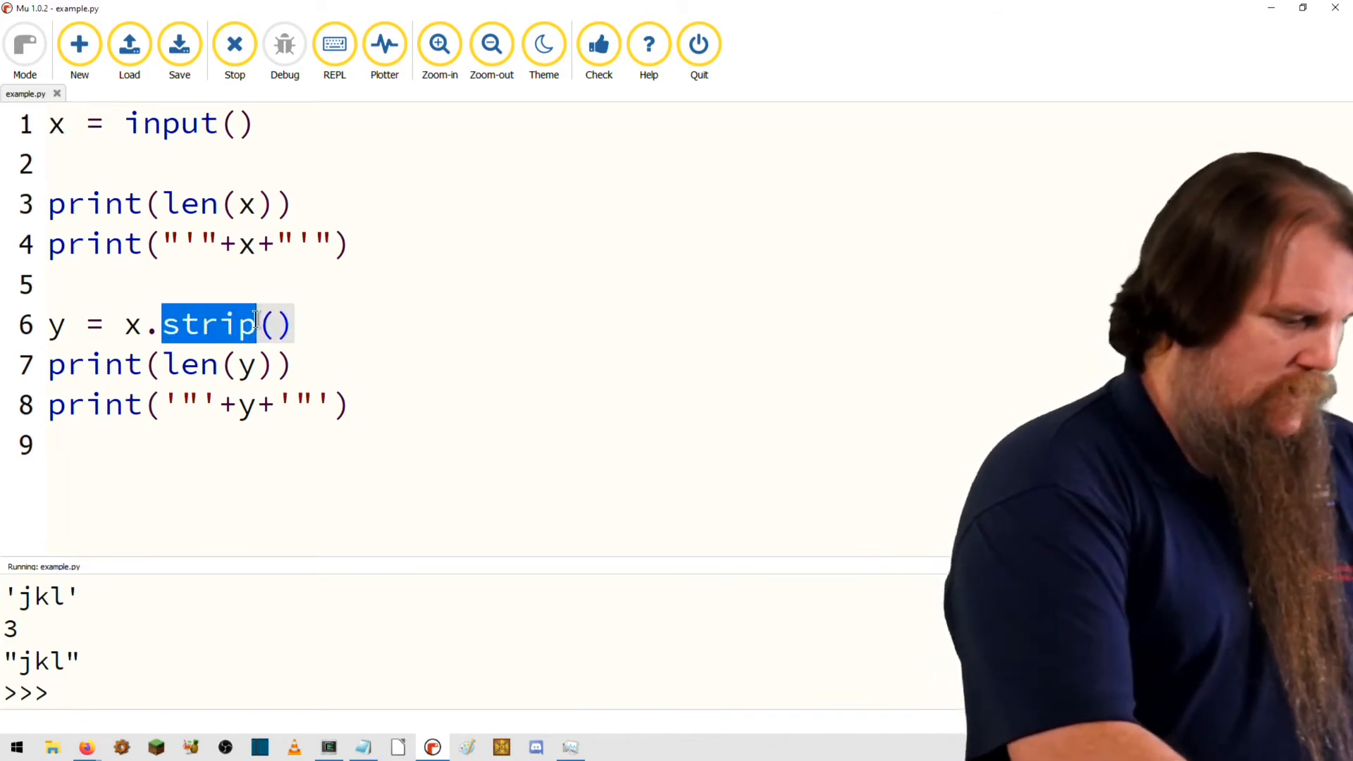
{"action": "type", "text": "split"}
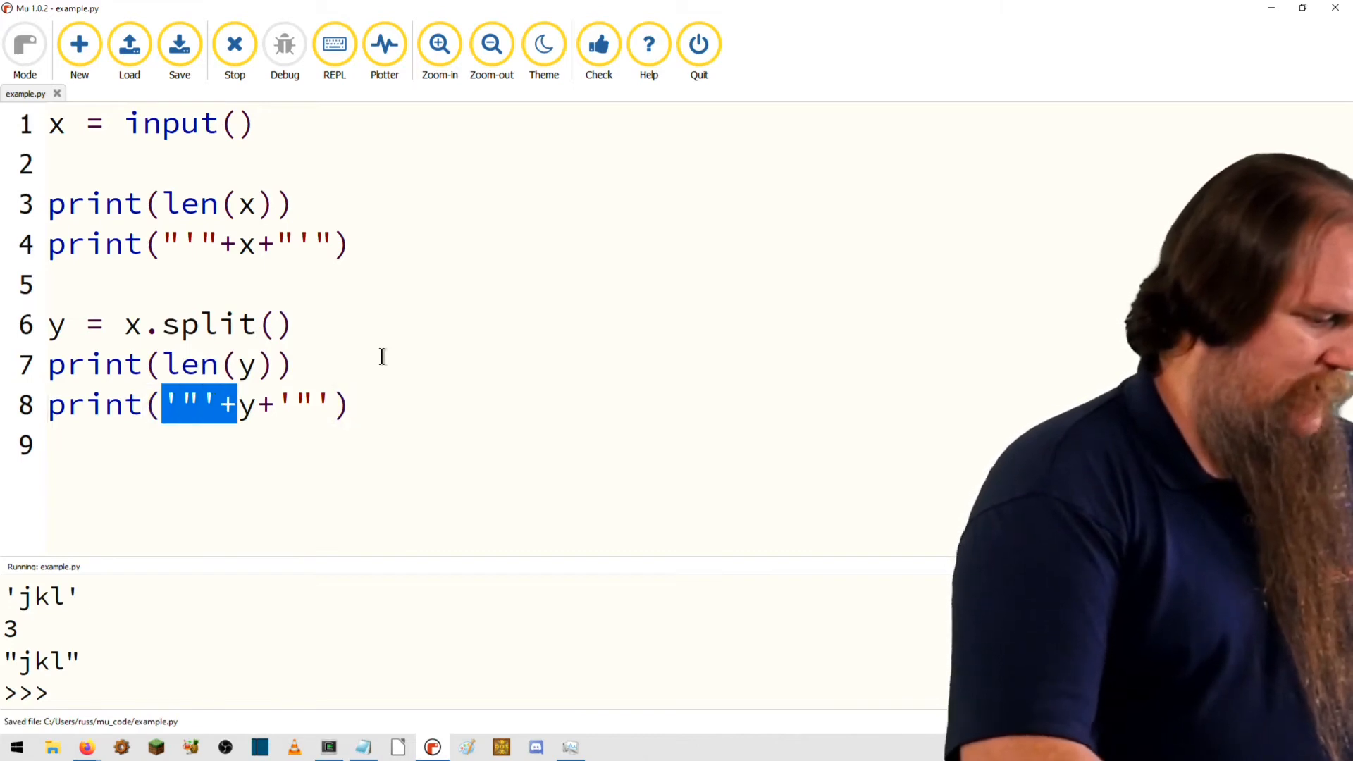
{"action": "key", "text": "Delete"}
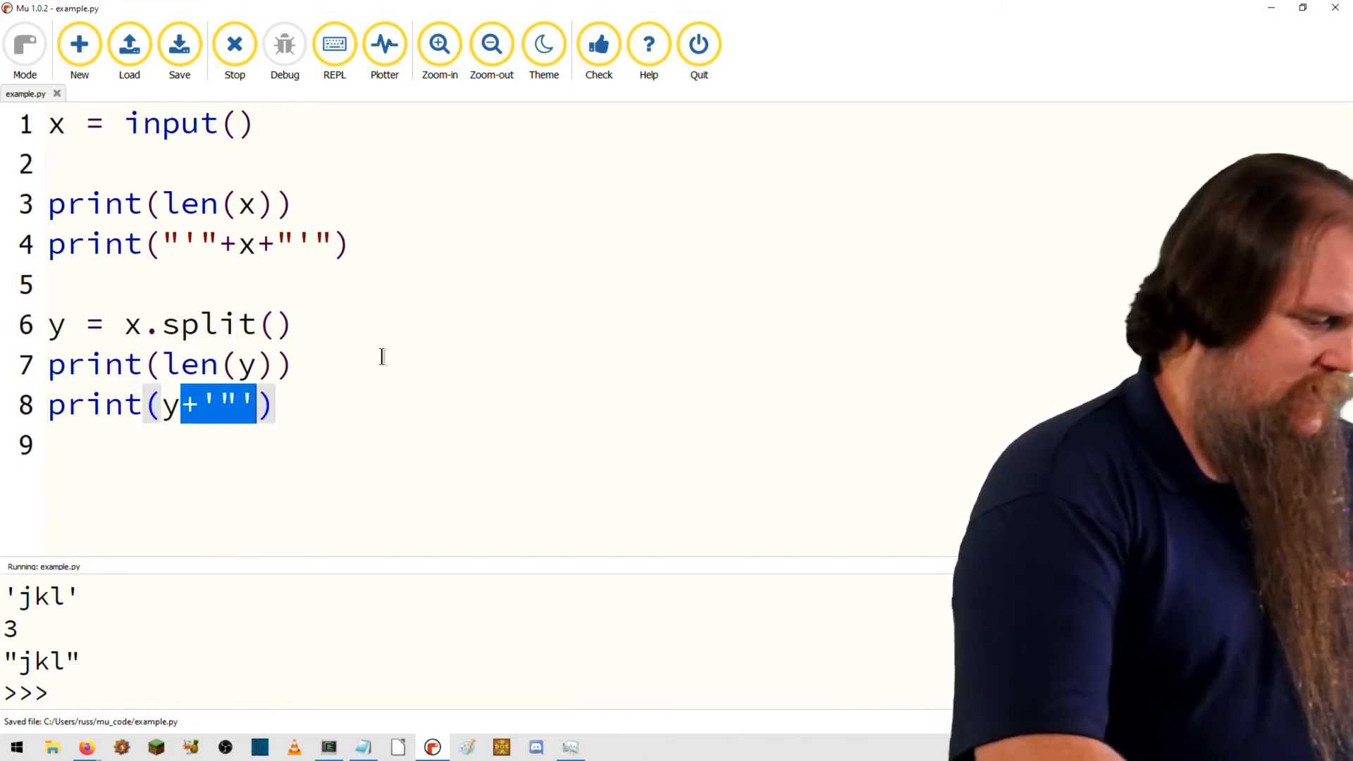
{"action": "key", "text": "Delete"}
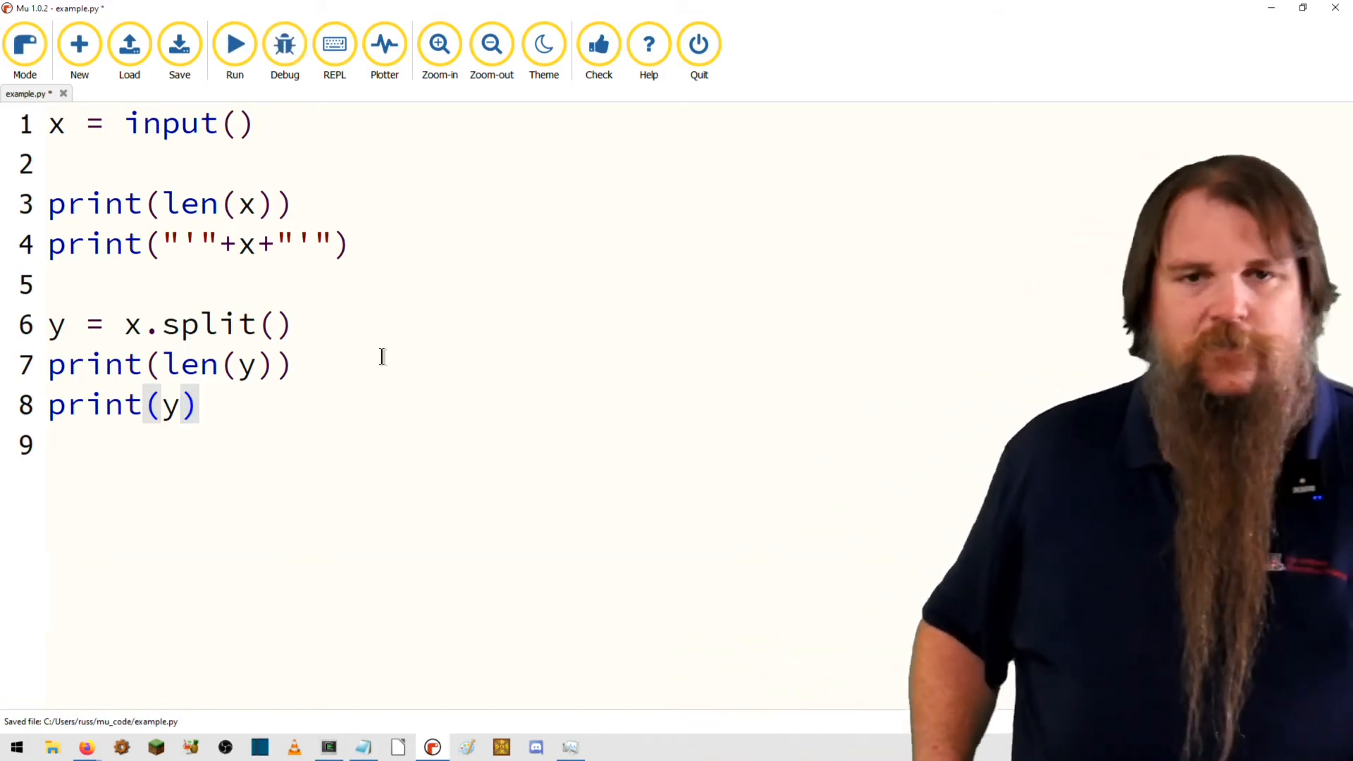
Run the split version of example.py and begin entering 'asdf jkl qwert' as input
{"action": "left_click", "coordinate": [234, 44]}
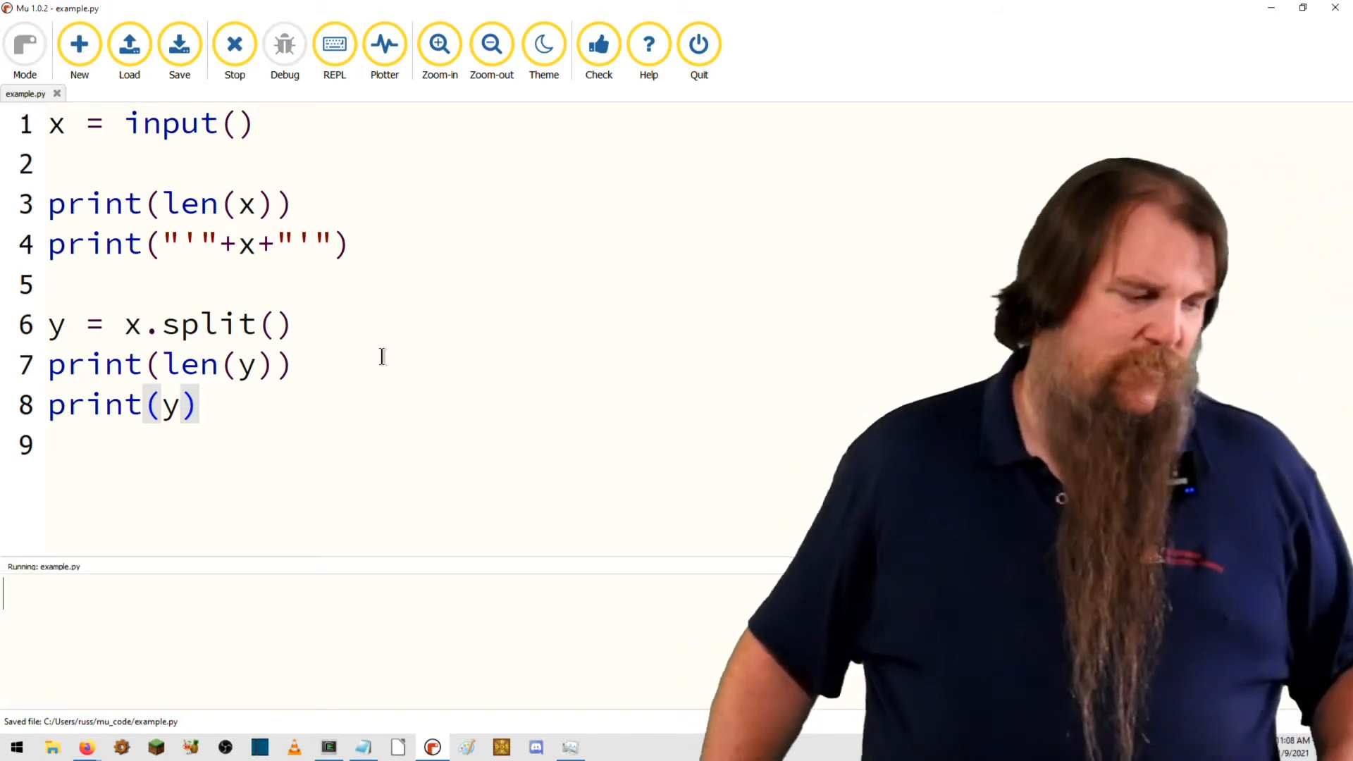
{"action": "type", "text": "asdf"}
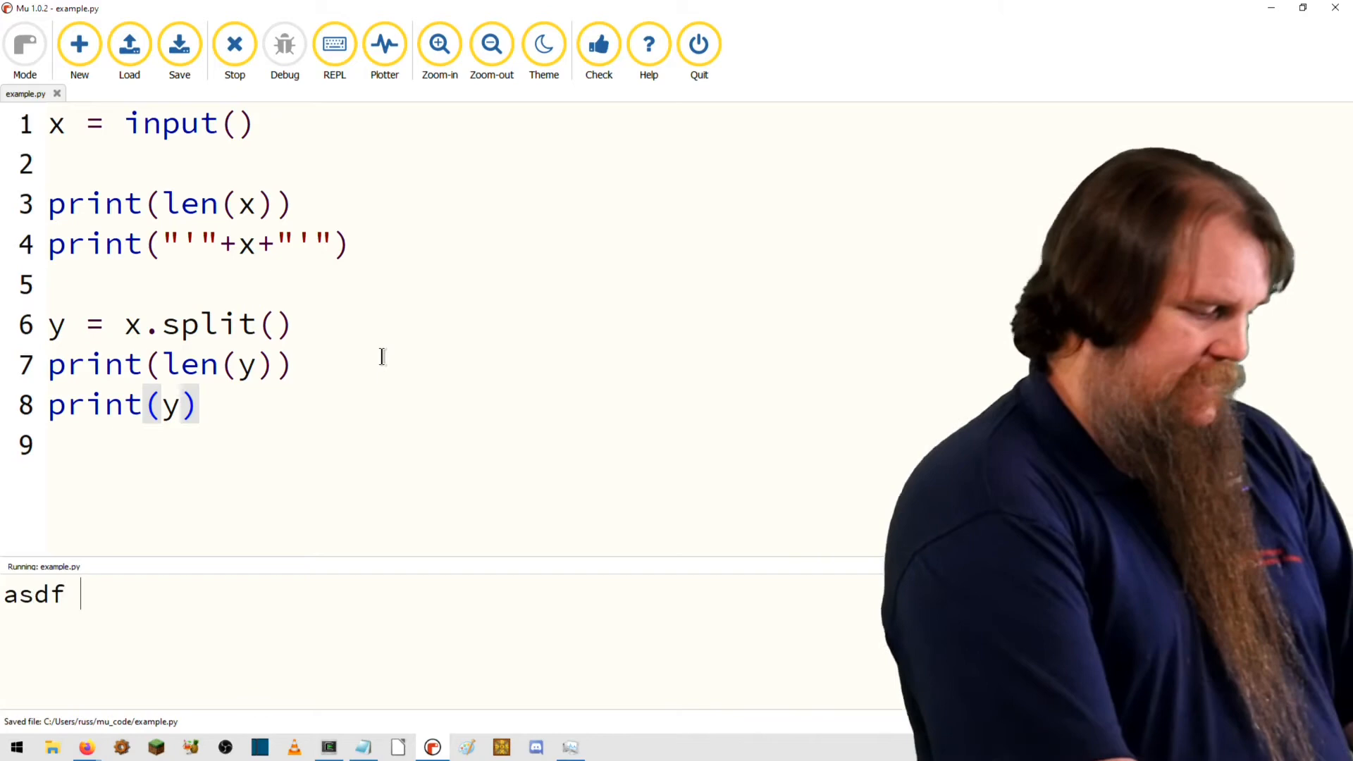
{"action": "type", "text": "jkl qwert"}
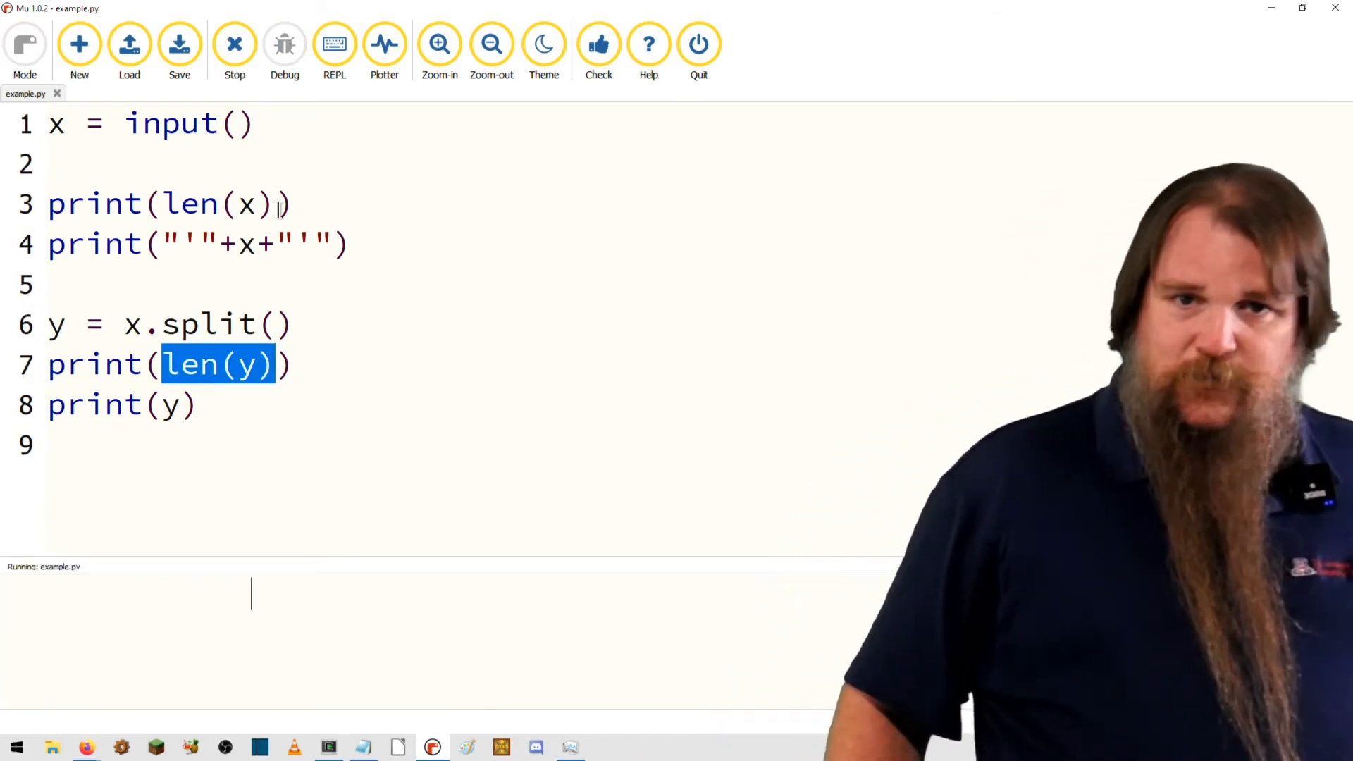
Enter 'asdf jkl qwerty' so the script prints 3 and the three-word list
{"action": "type", "text": "asdf"}
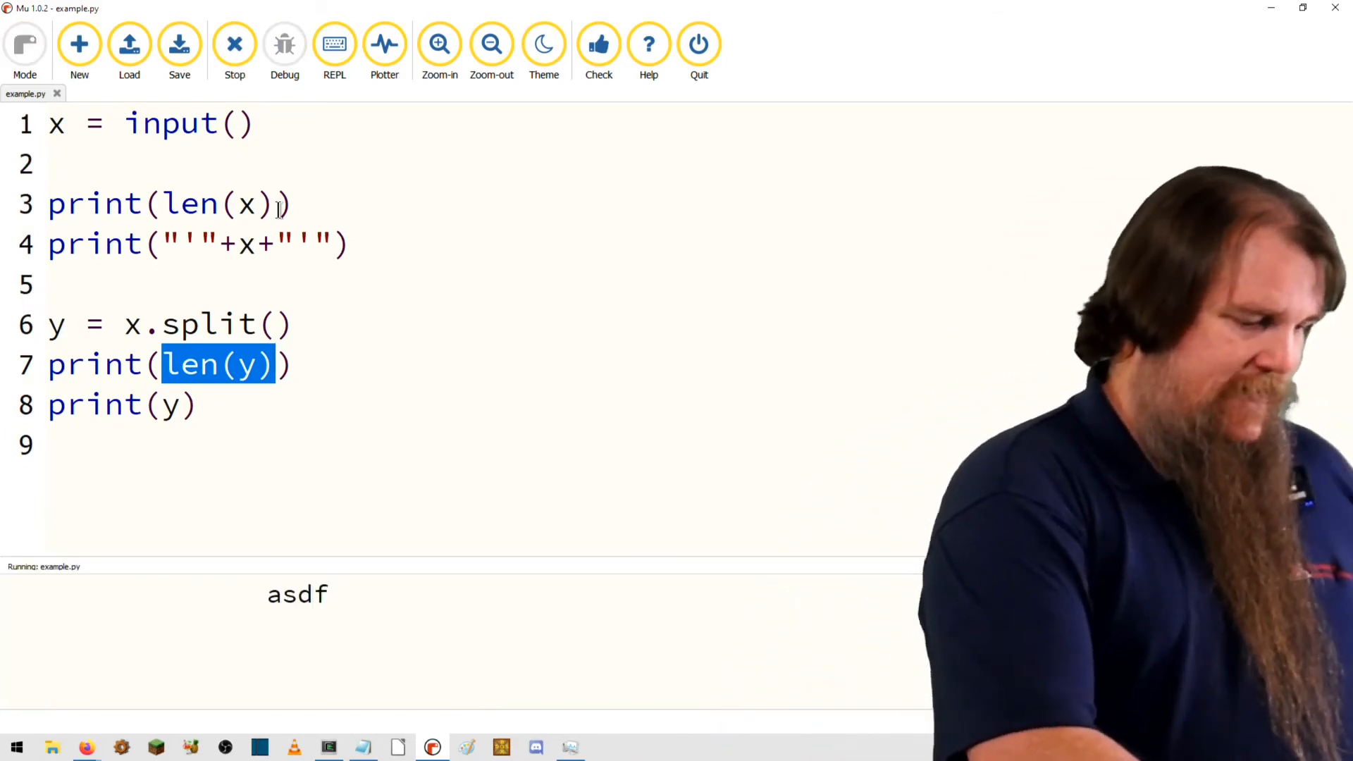
{"action": "type", "text": "jkl"}
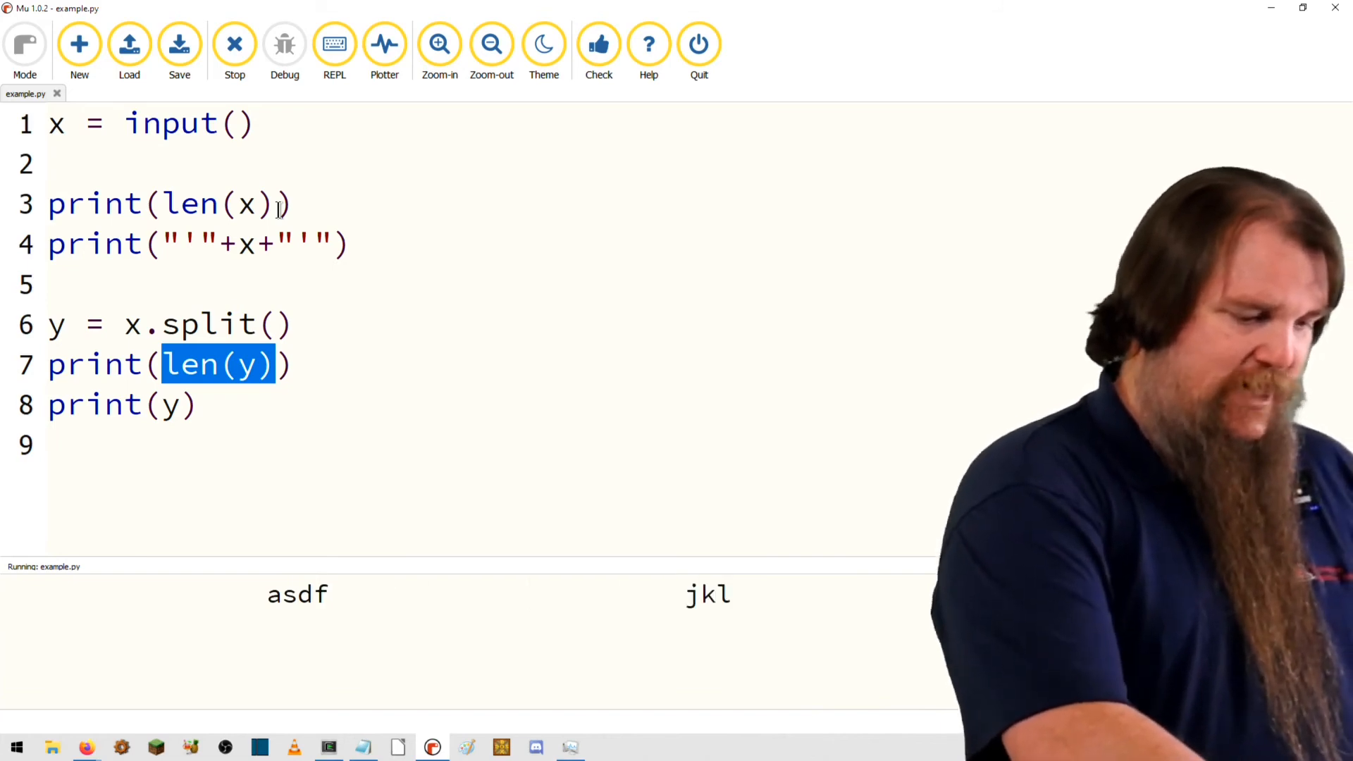
{"action": "type", "text": "qwert"}
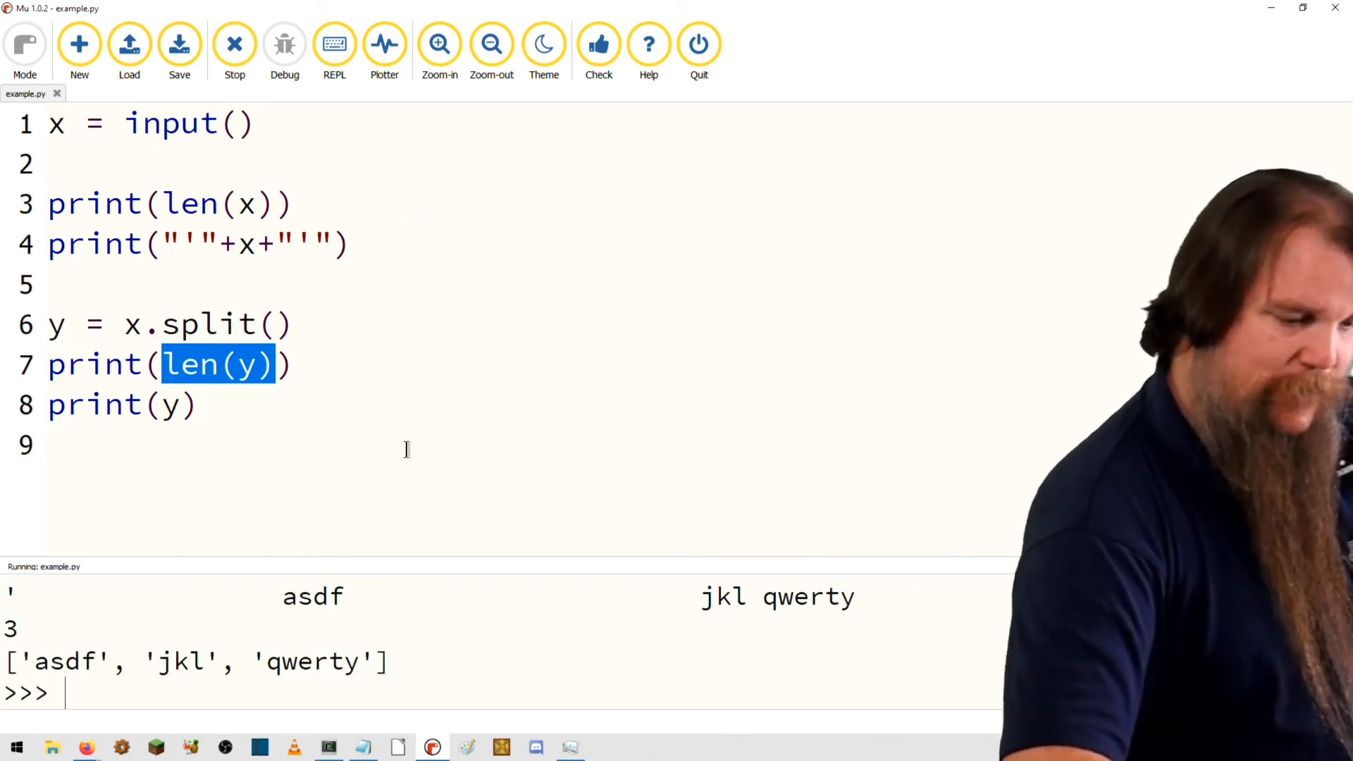
{"action": "mouse_move", "coordinate": [430, 556]}
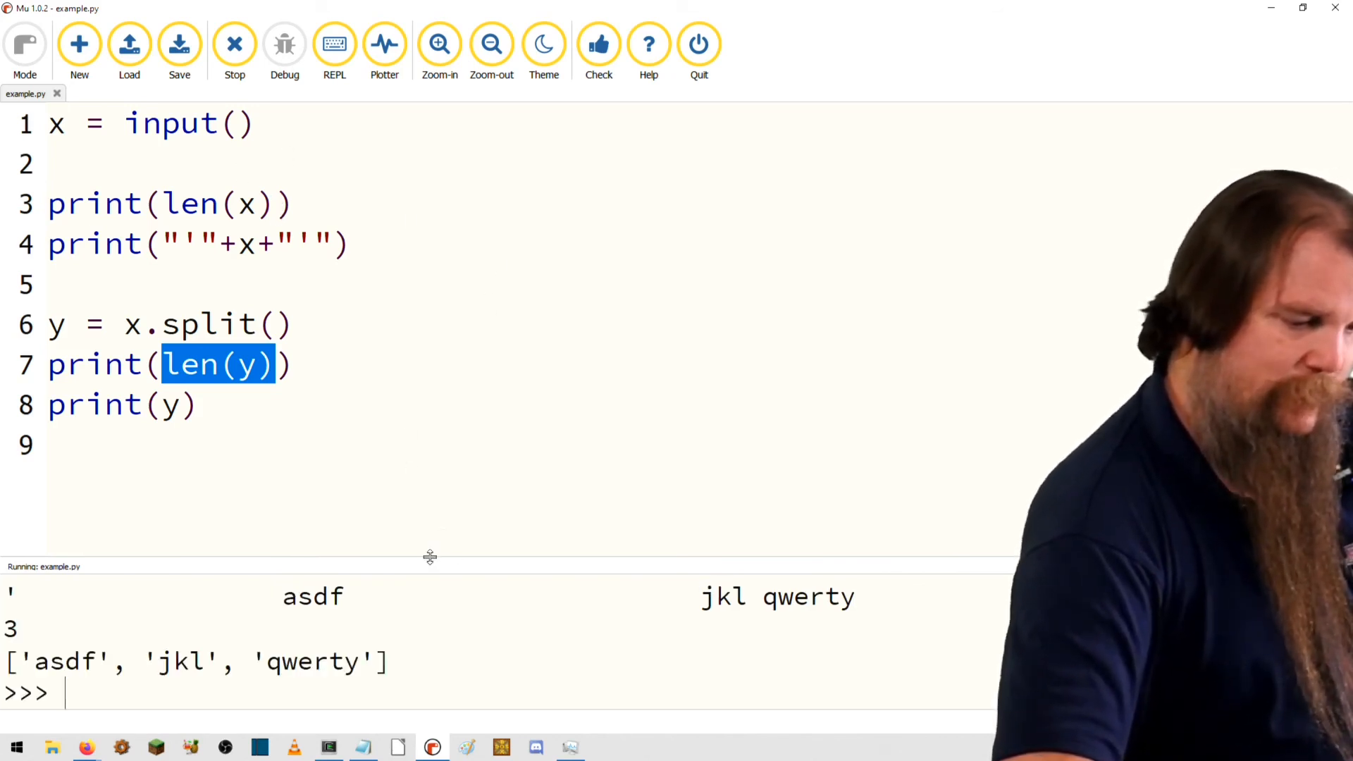